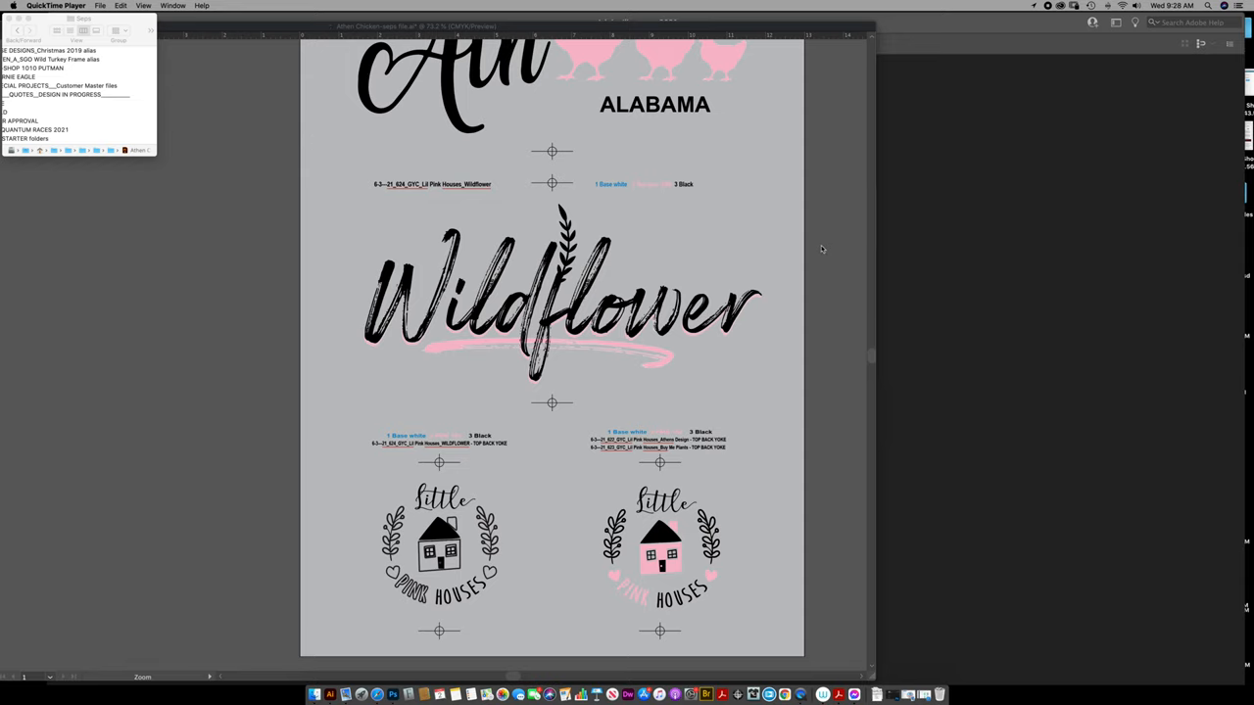
mouse_move(790, 292)
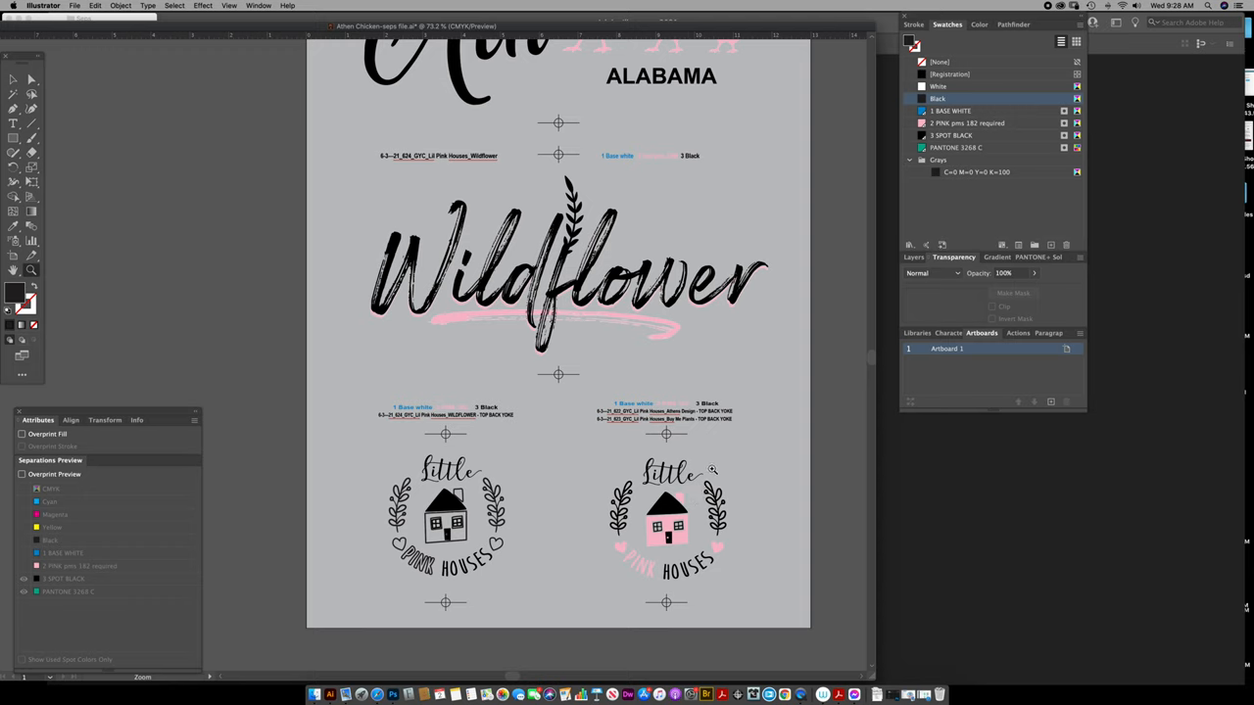
mouse_move(661, 457)
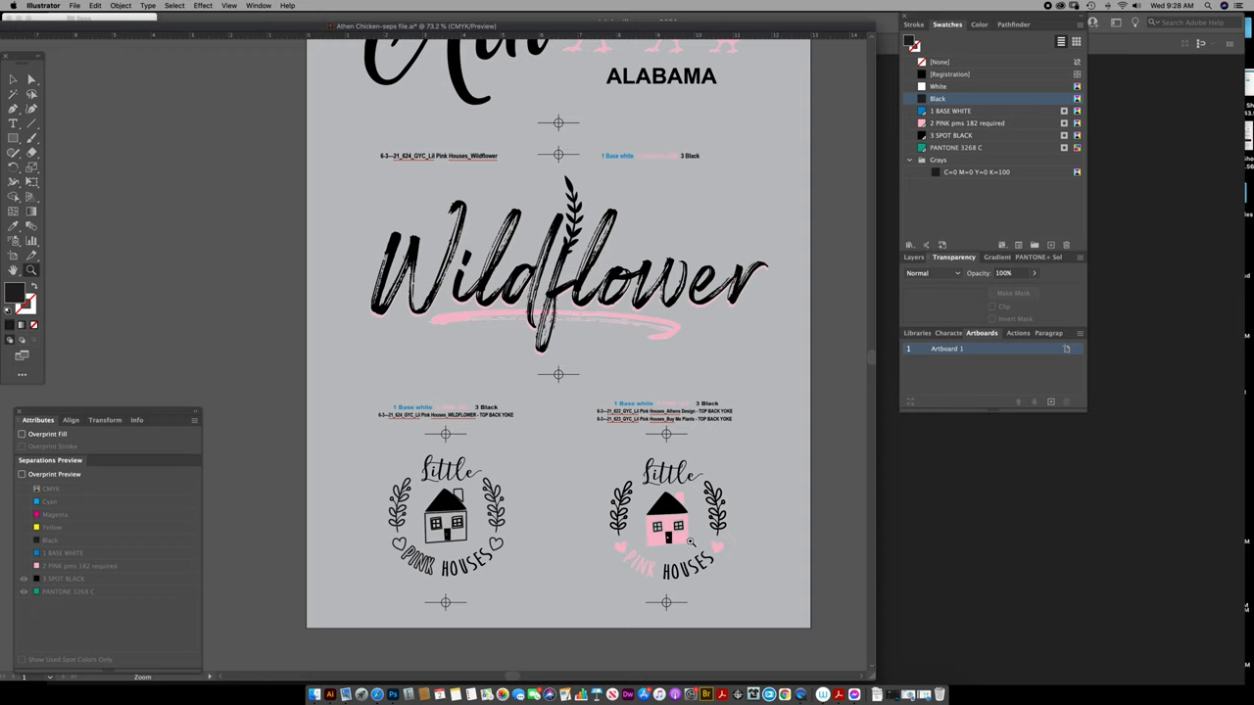
mouse_move(690, 542)
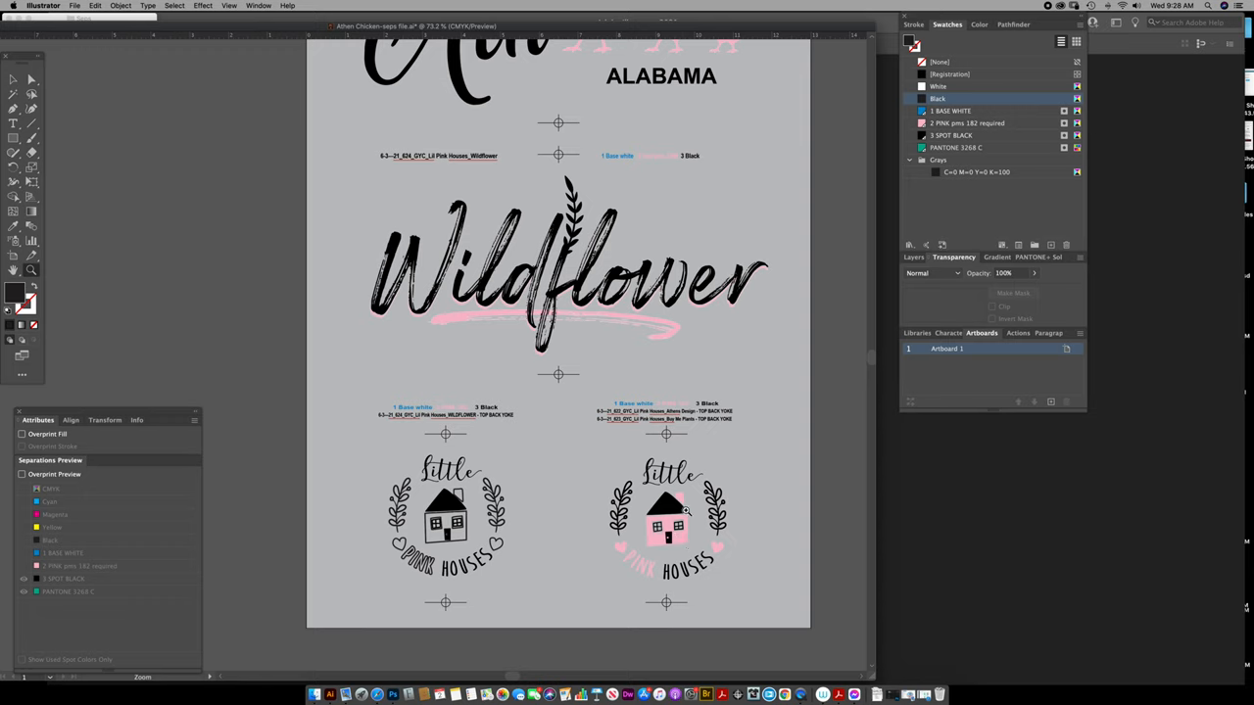
mouse_move(671, 407)
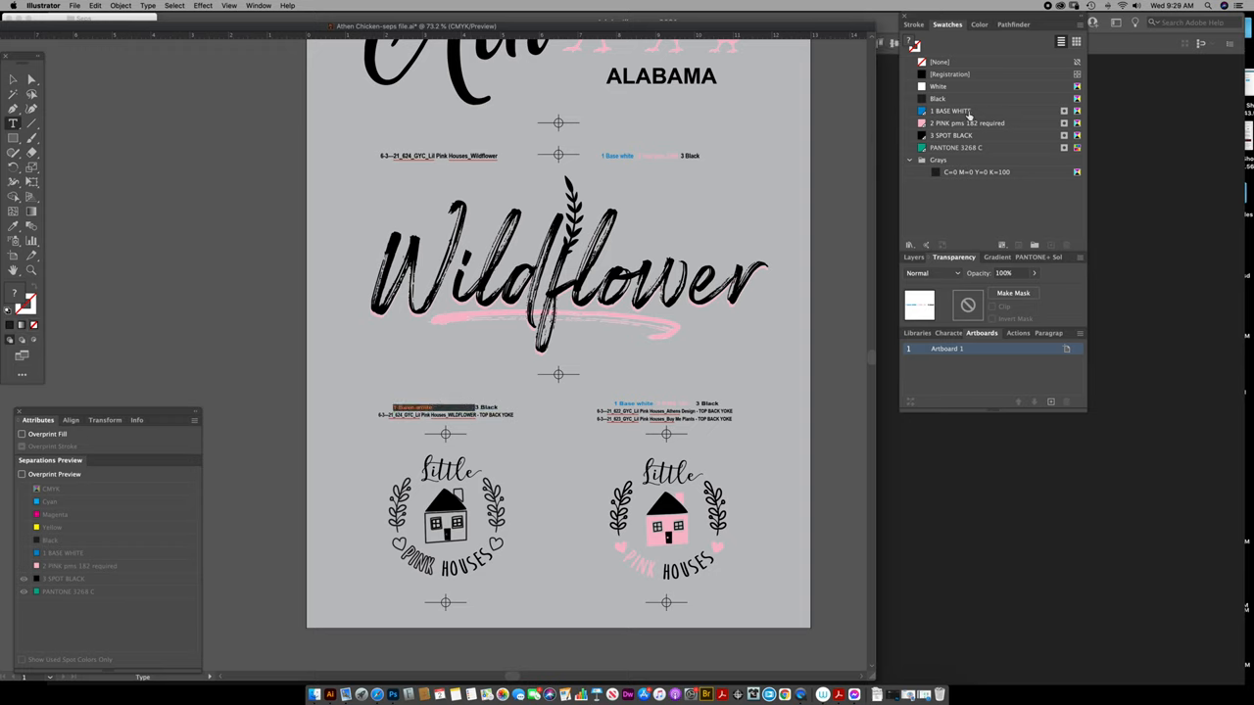
Step: Make the left label text white, reading 1 Base white, 2 PMS 182, 3 Black
click(937, 86)
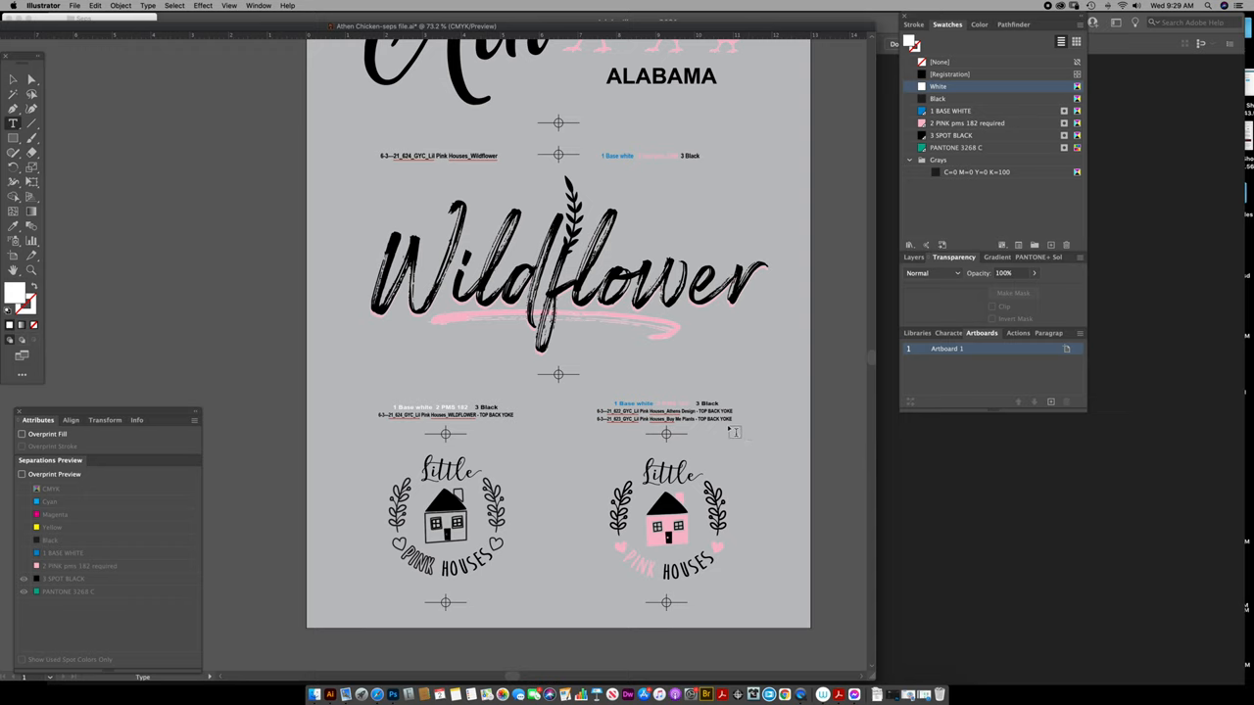
mouse_move(651, 448)
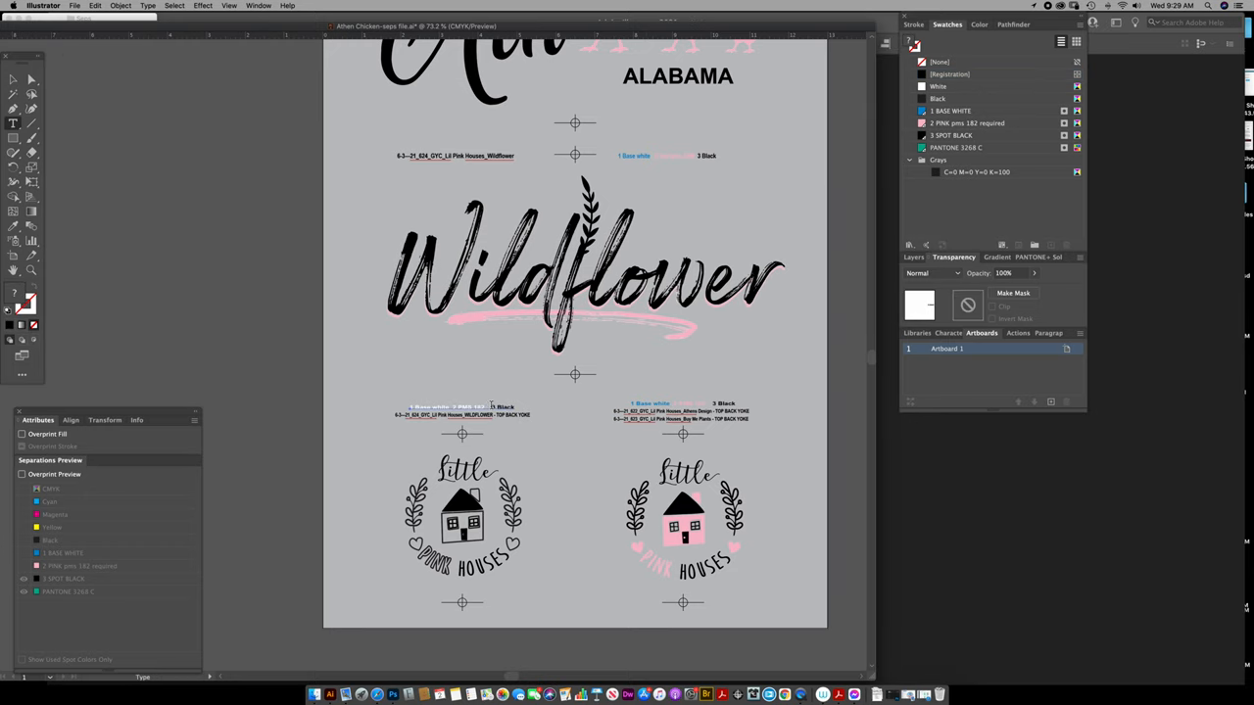
click(951, 135)
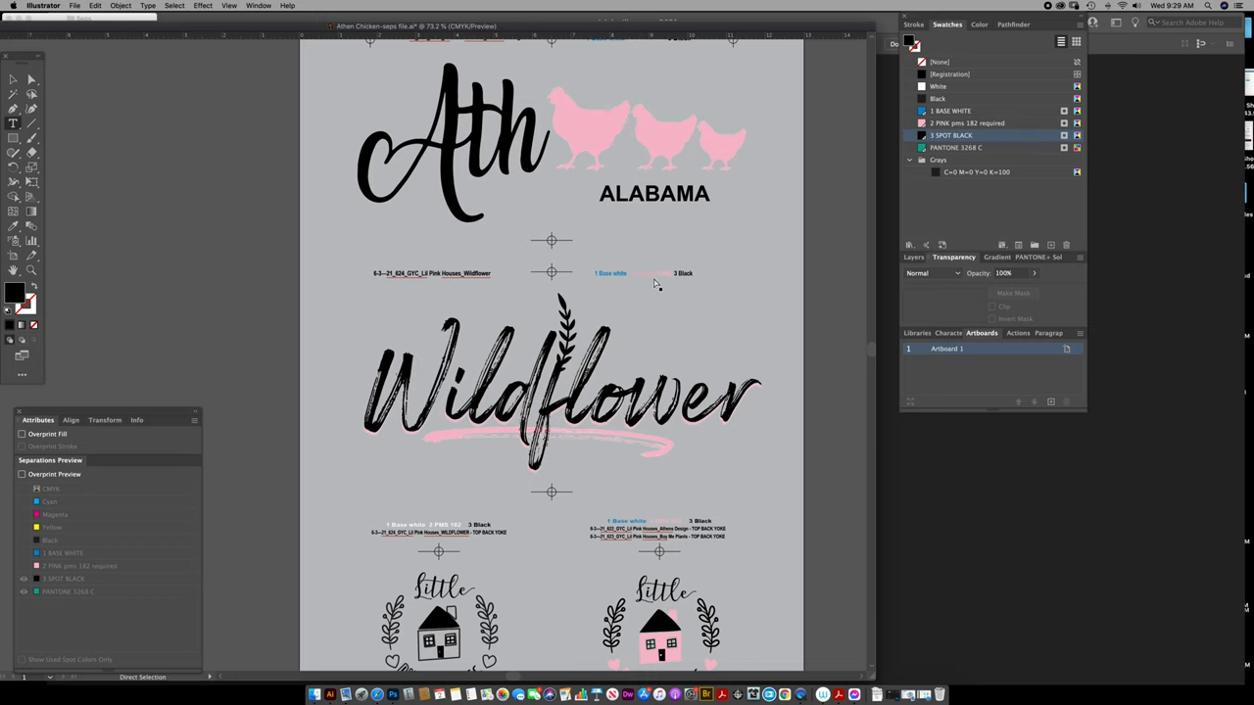
mouse_move(710, 382)
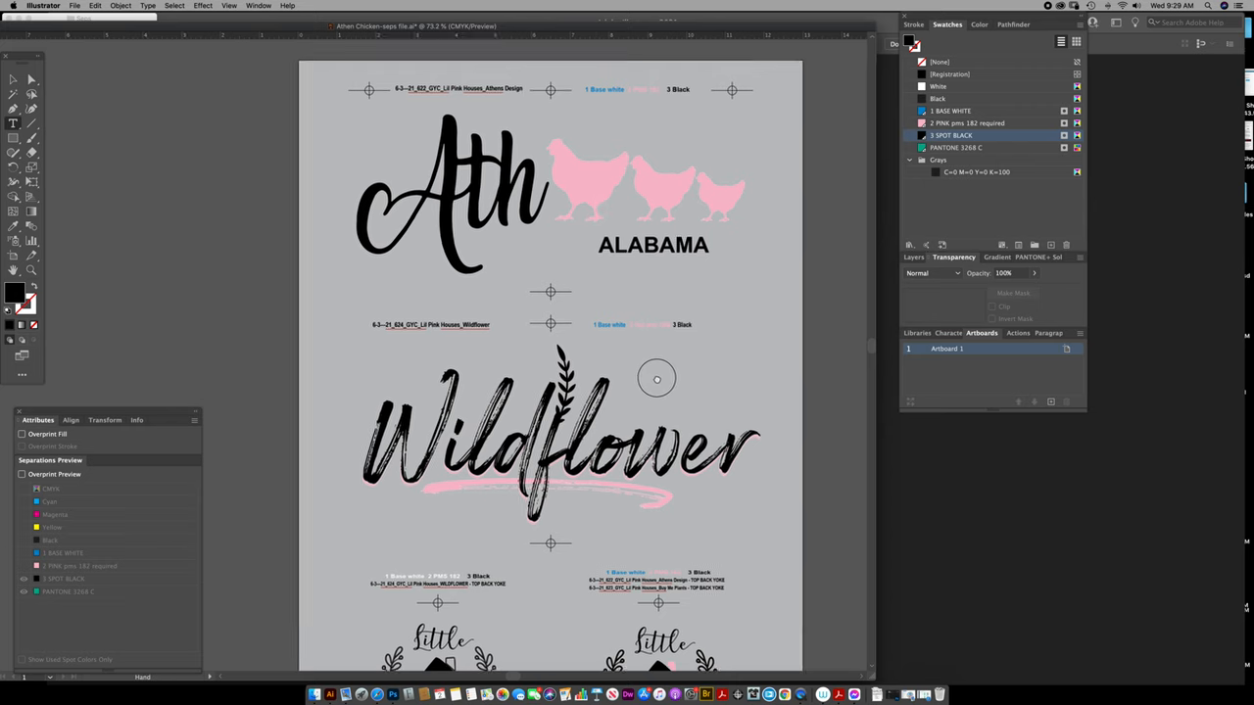
scroll(down, 3)
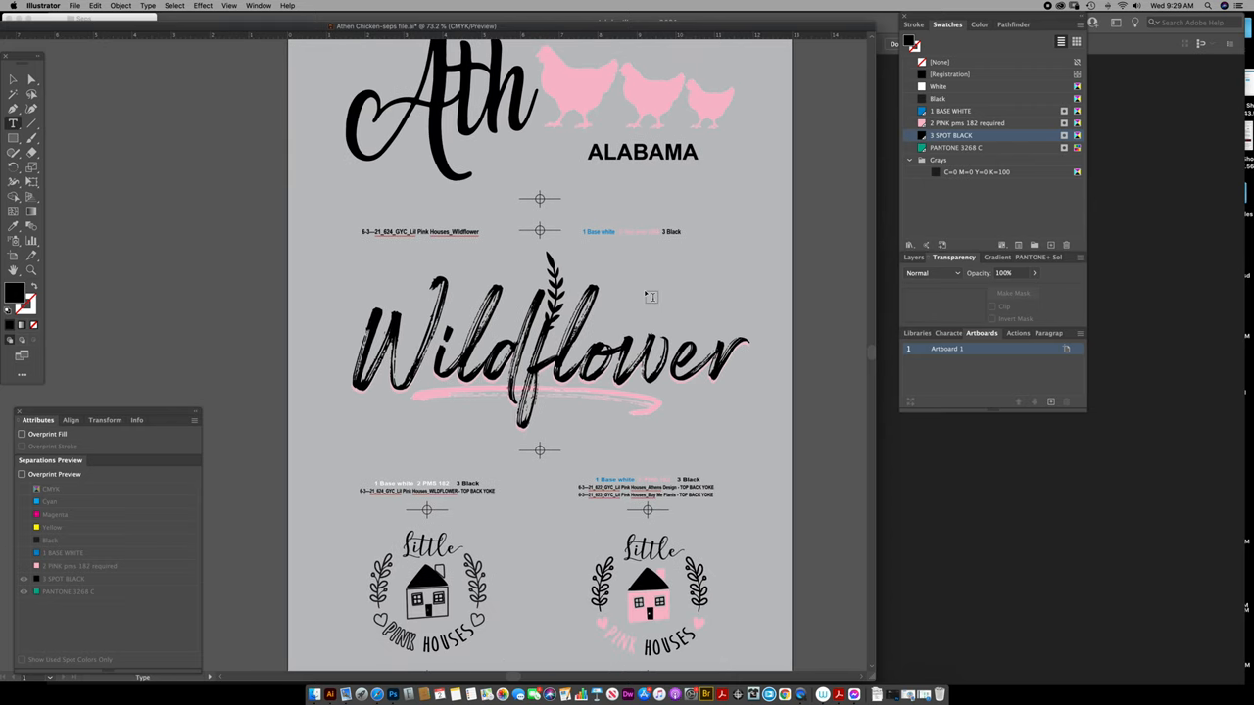
mouse_move(676, 311)
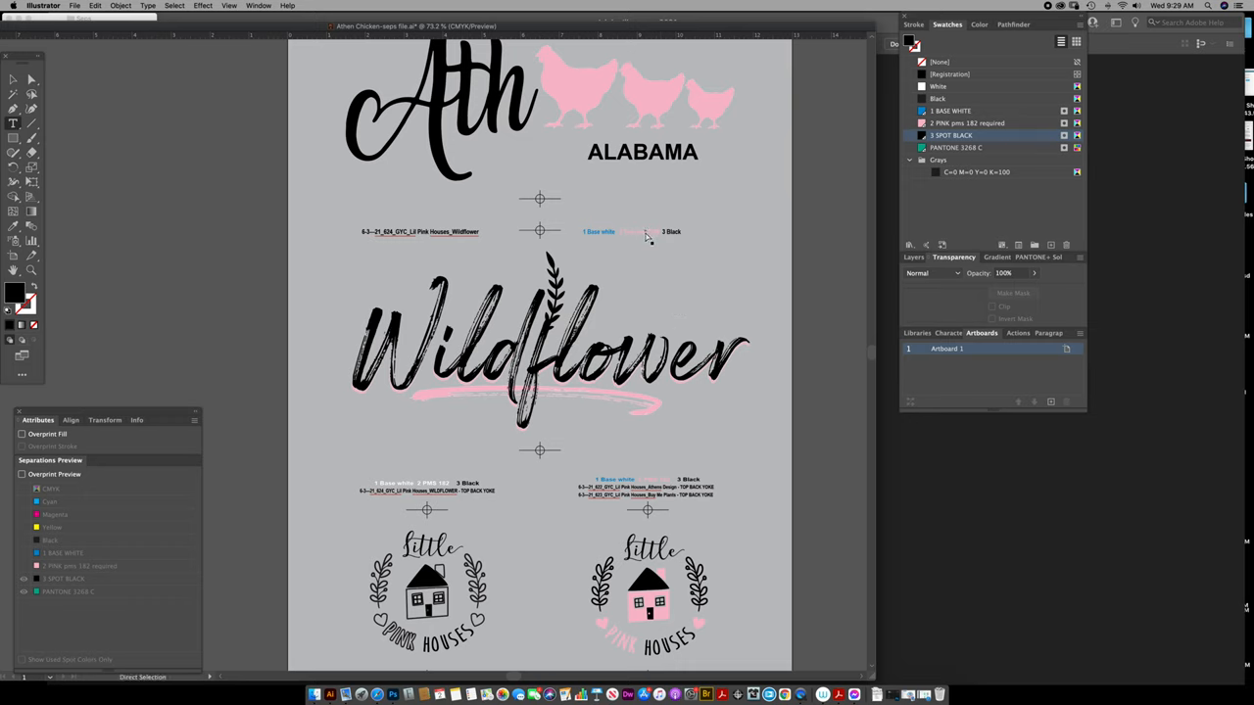
mouse_move(645, 238)
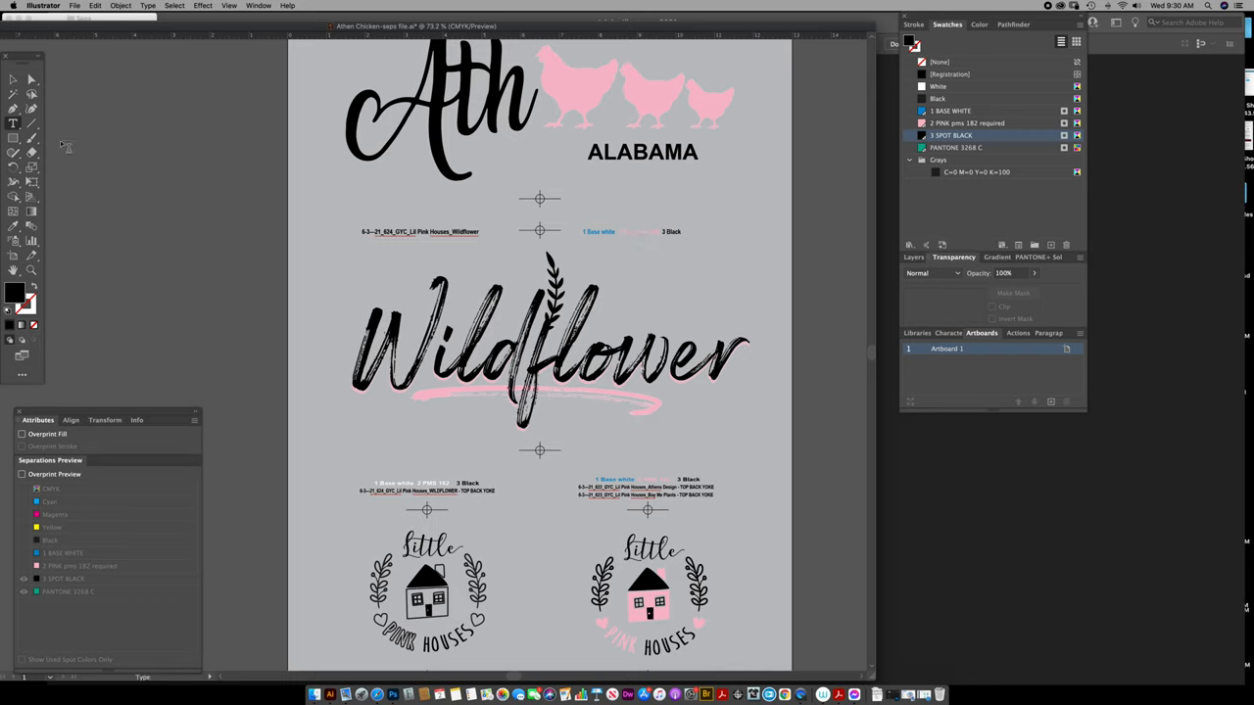
drag(292, 203, 752, 456)
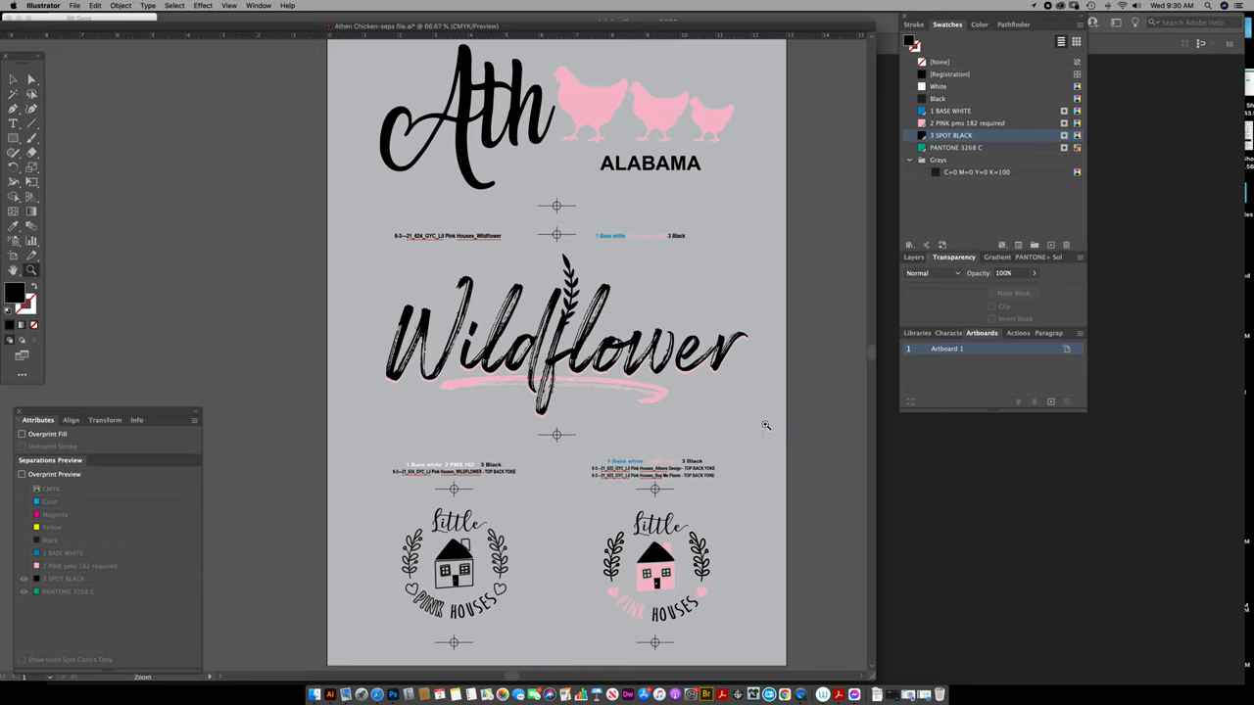
mouse_move(742, 428)
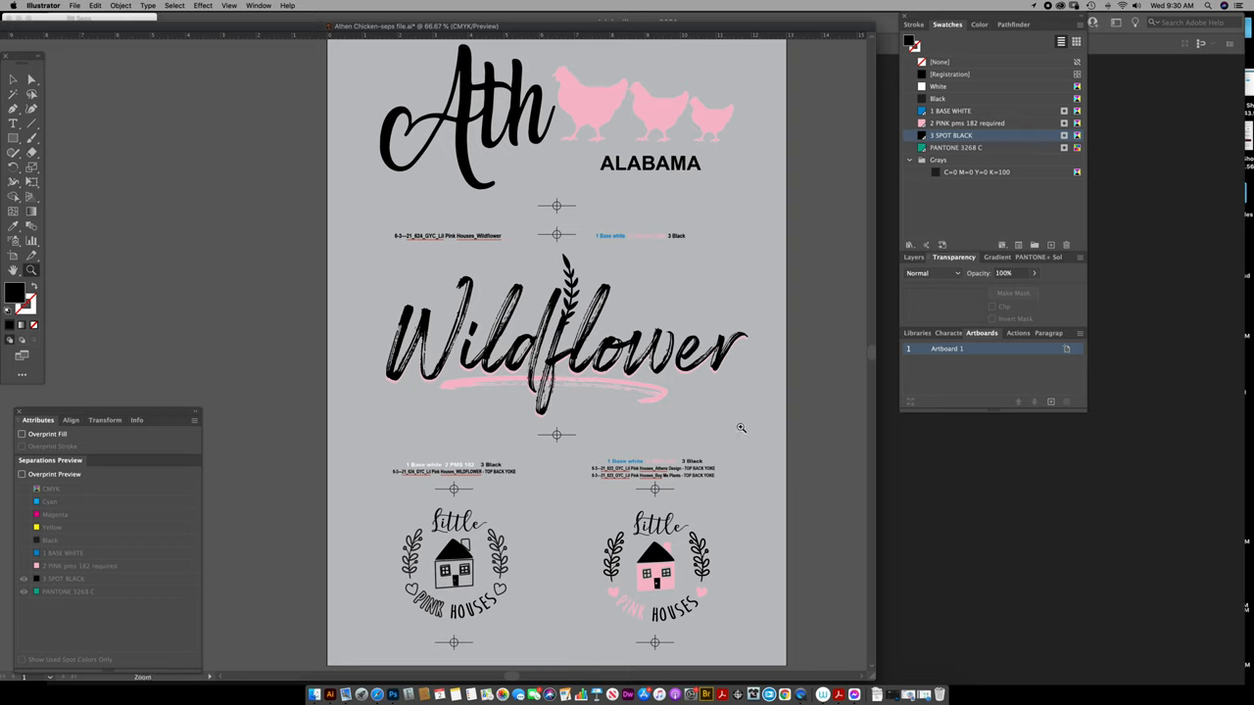
mouse_move(707, 400)
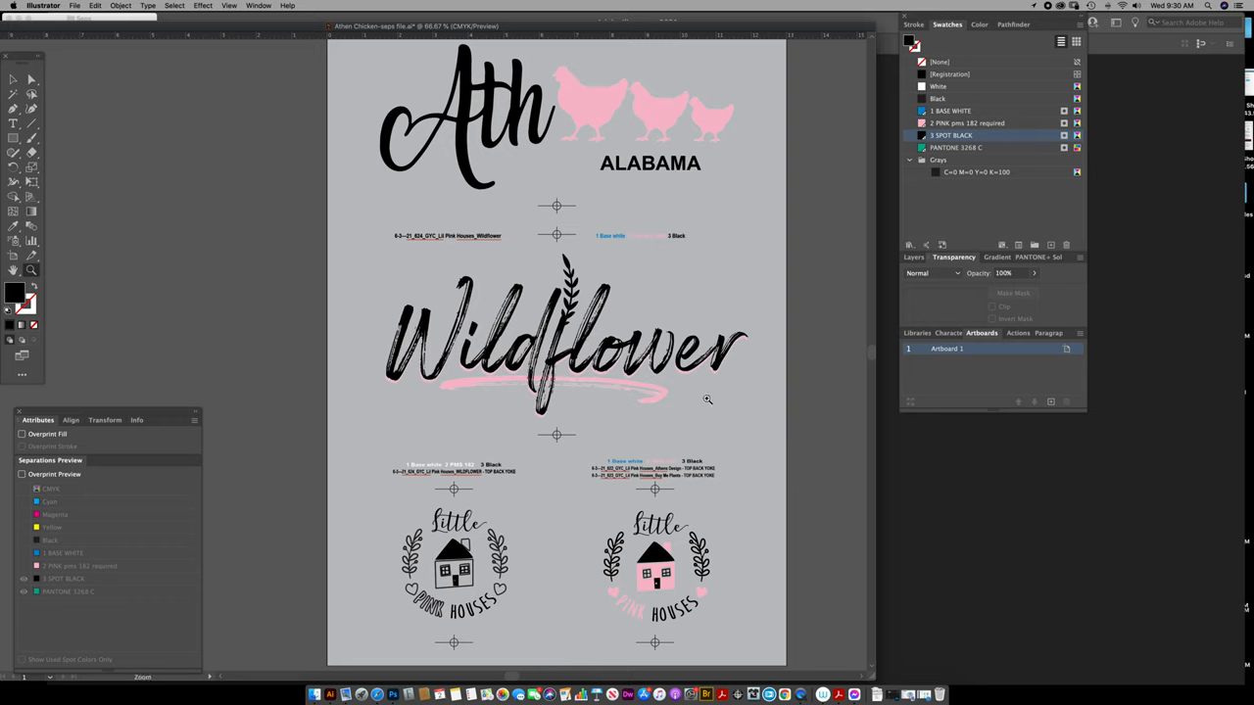
mouse_move(746, 389)
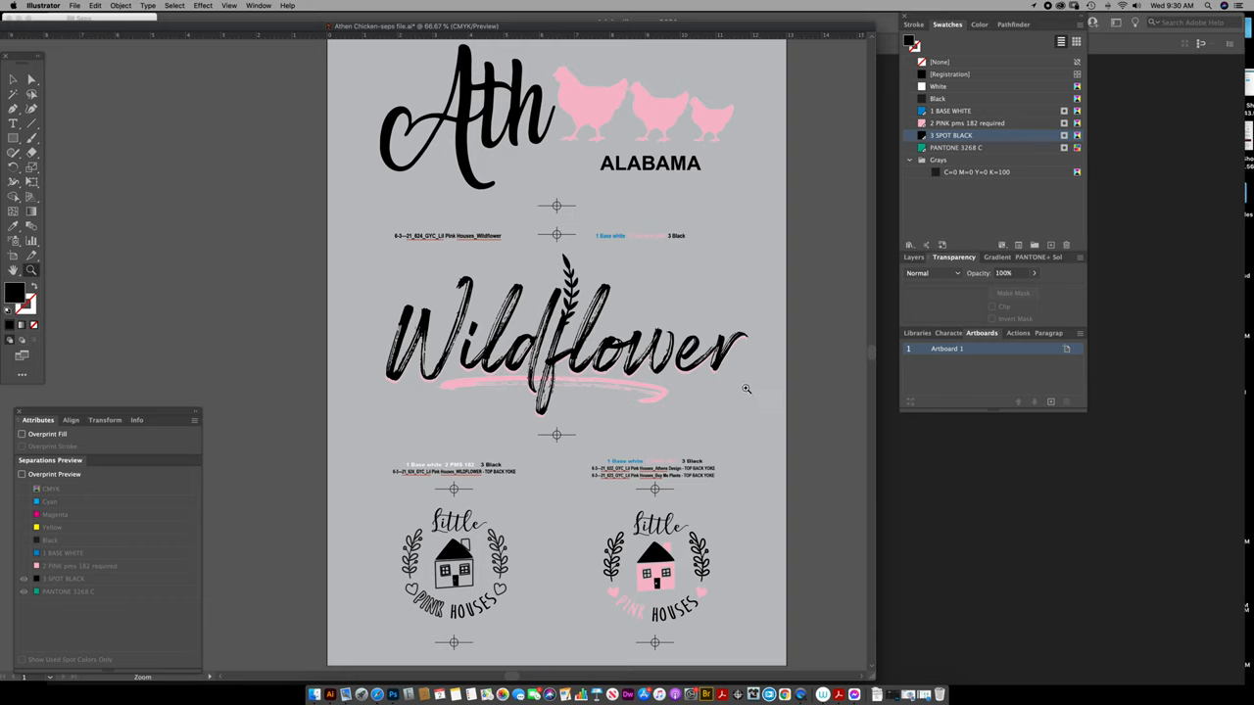
mouse_move(802, 384)
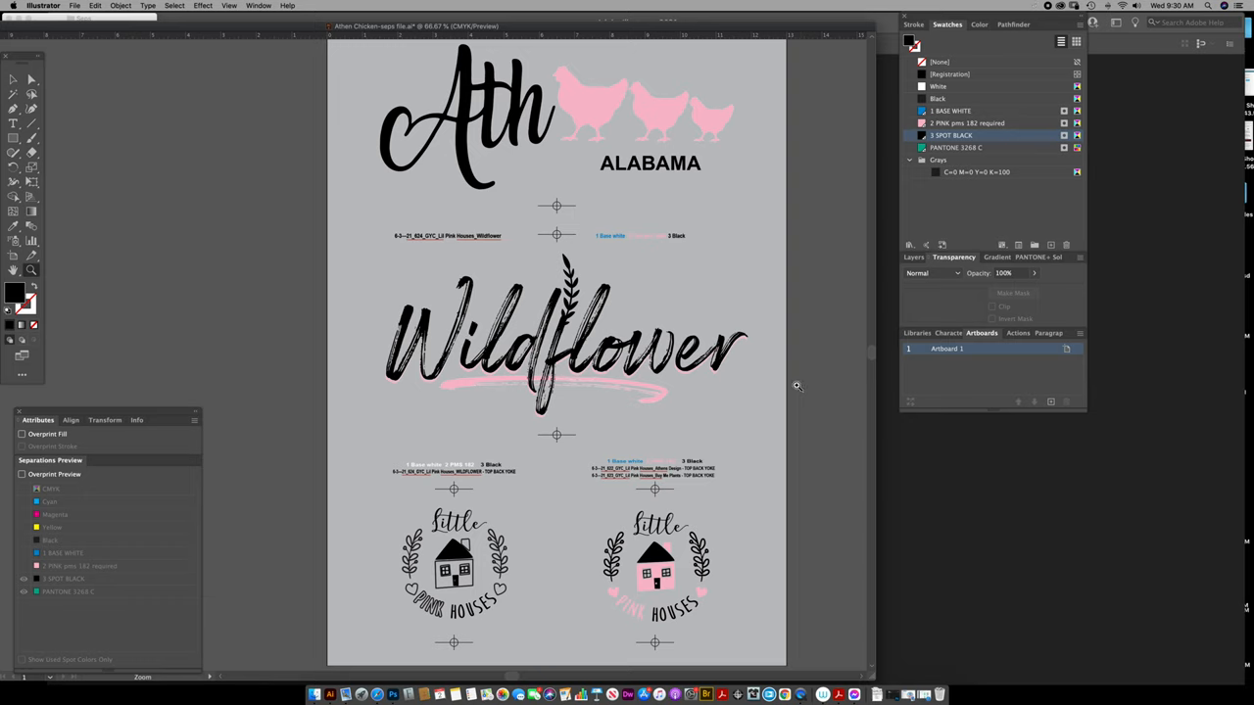
mouse_move(825, 318)
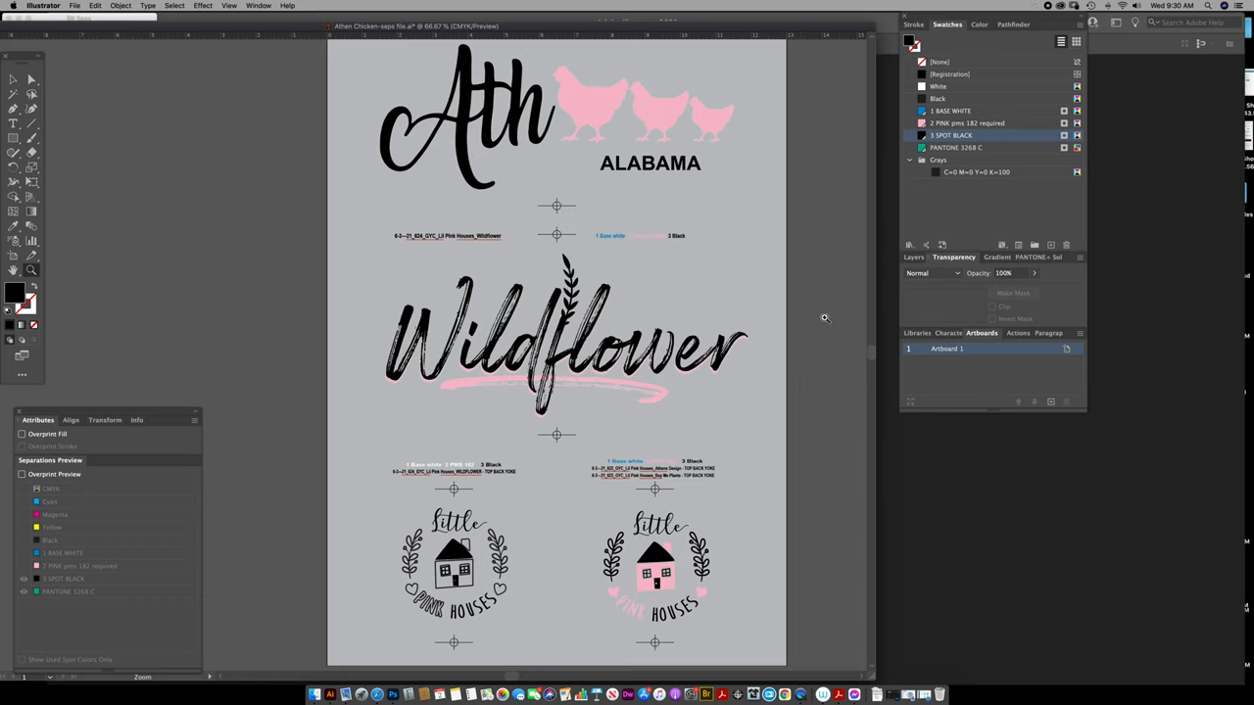
scroll(down, 3)
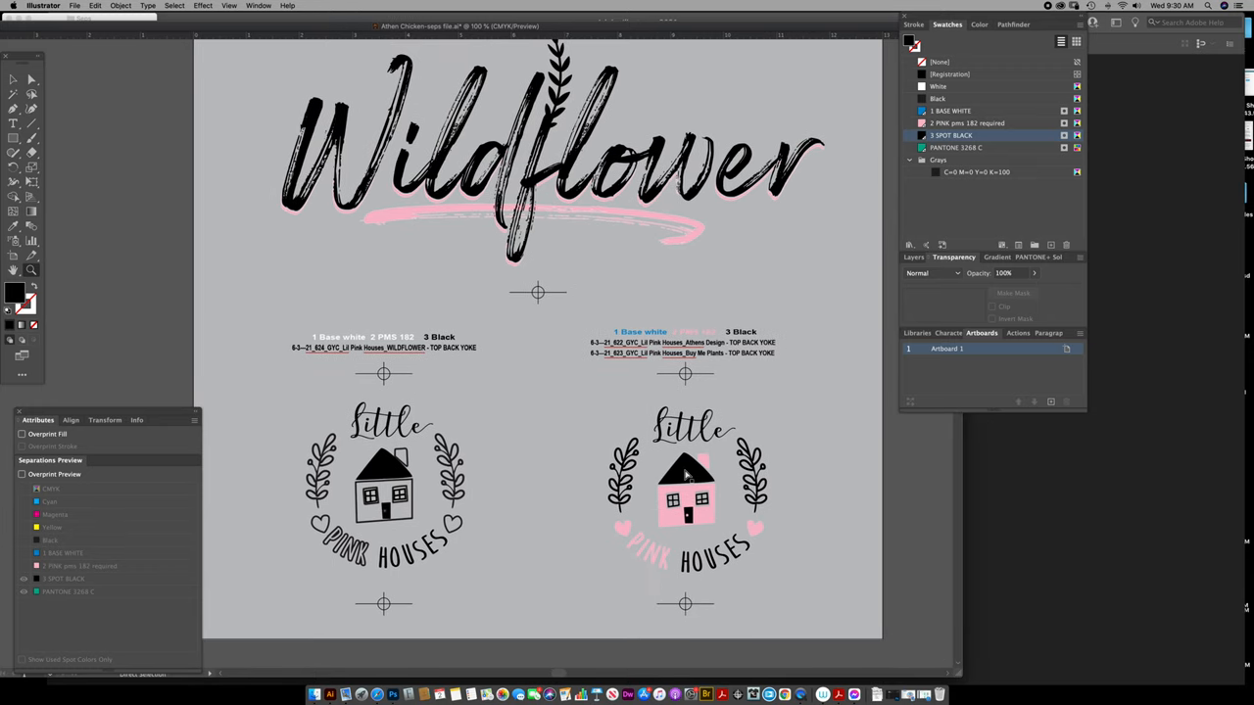
click(174, 5)
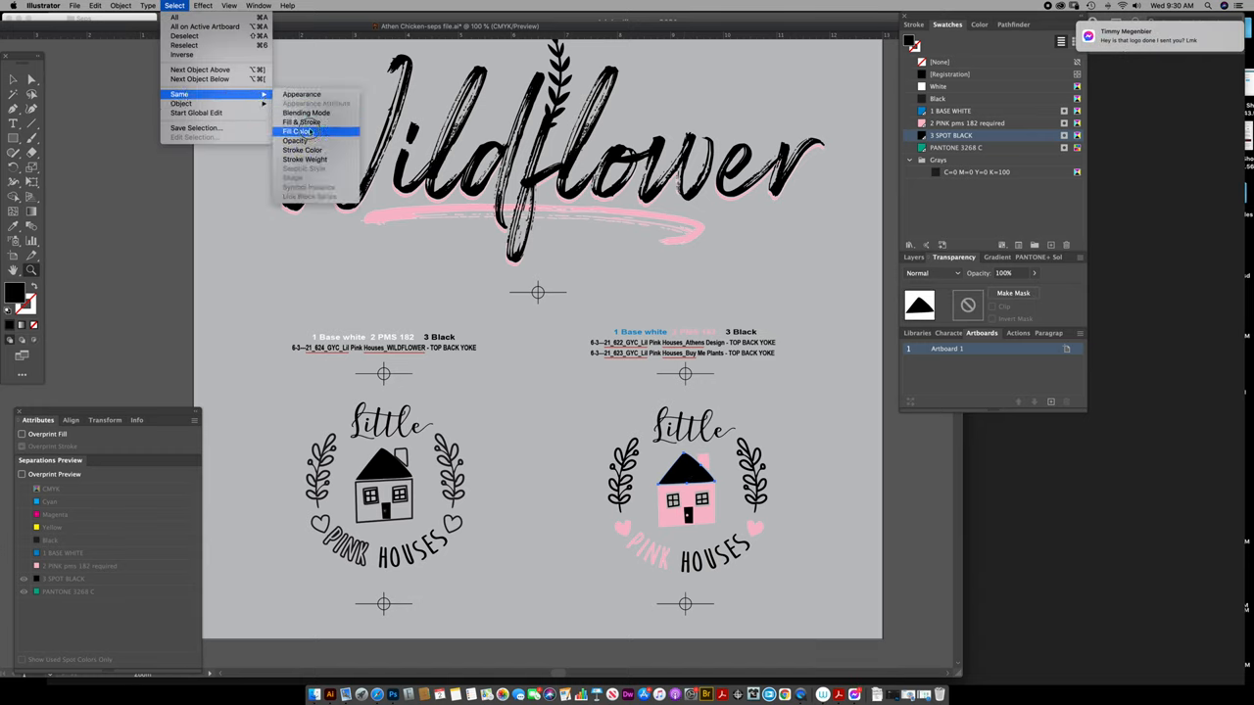
click(295, 131)
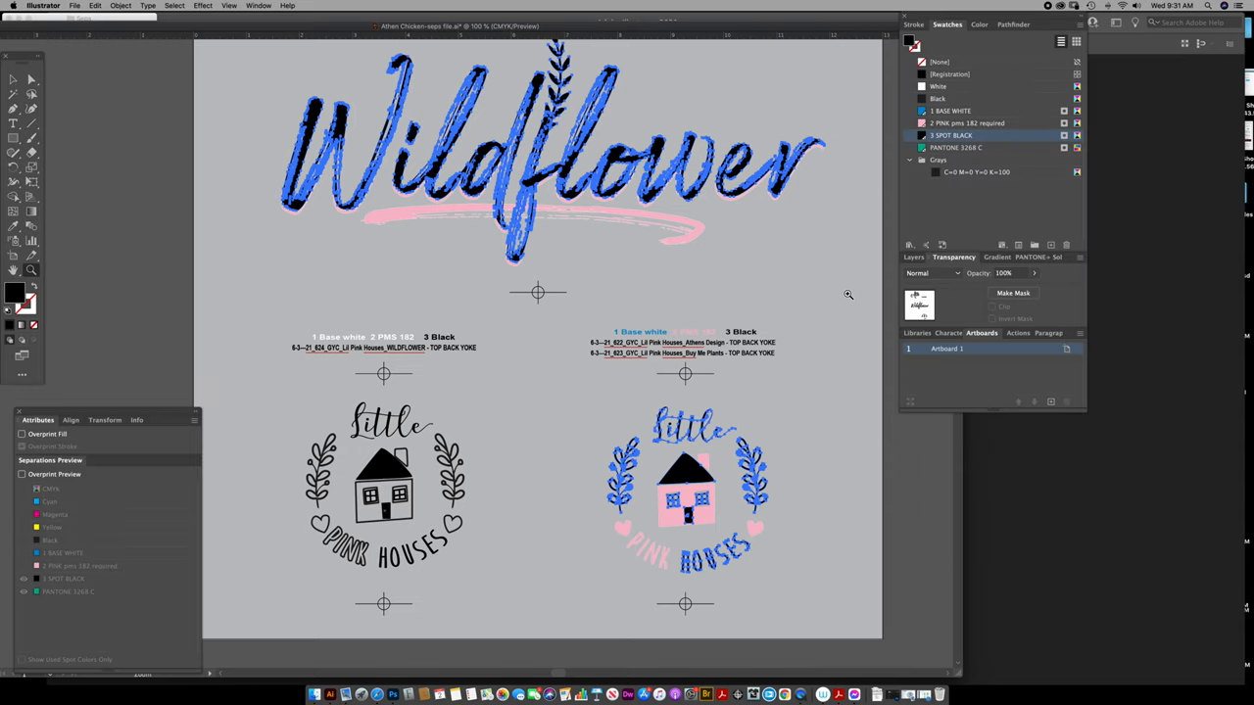
mouse_move(847, 294)
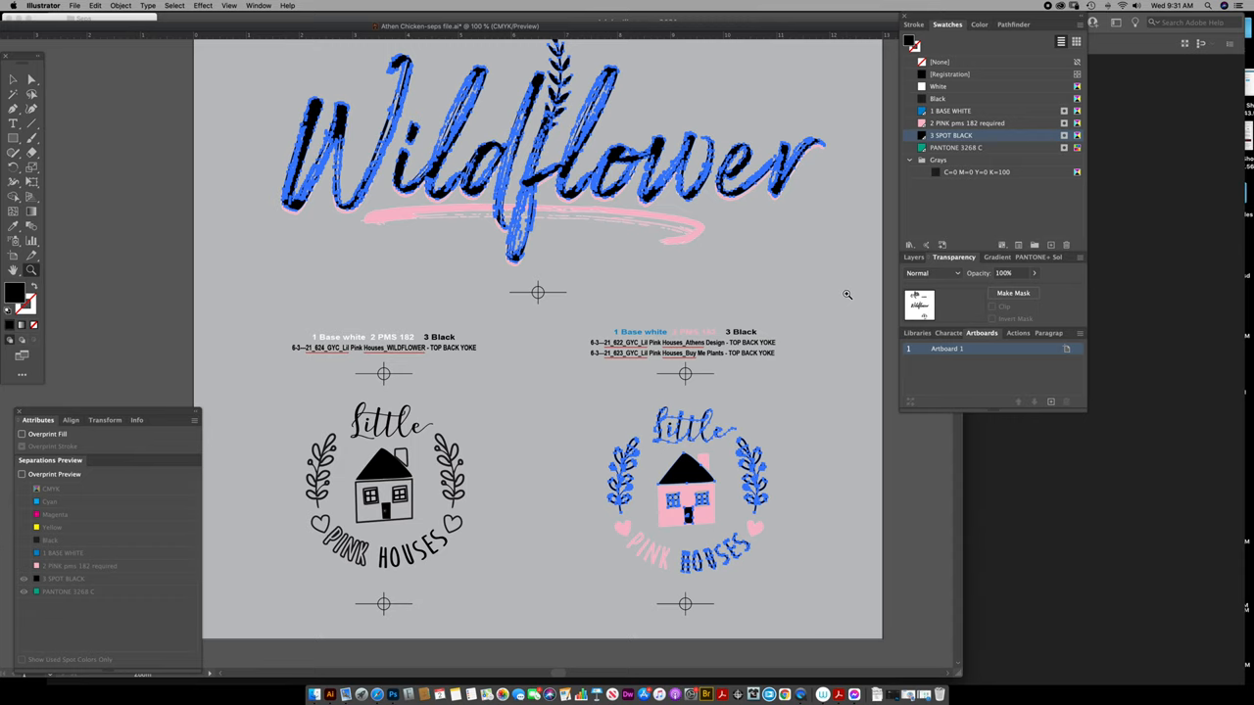
mouse_move(549, 191)
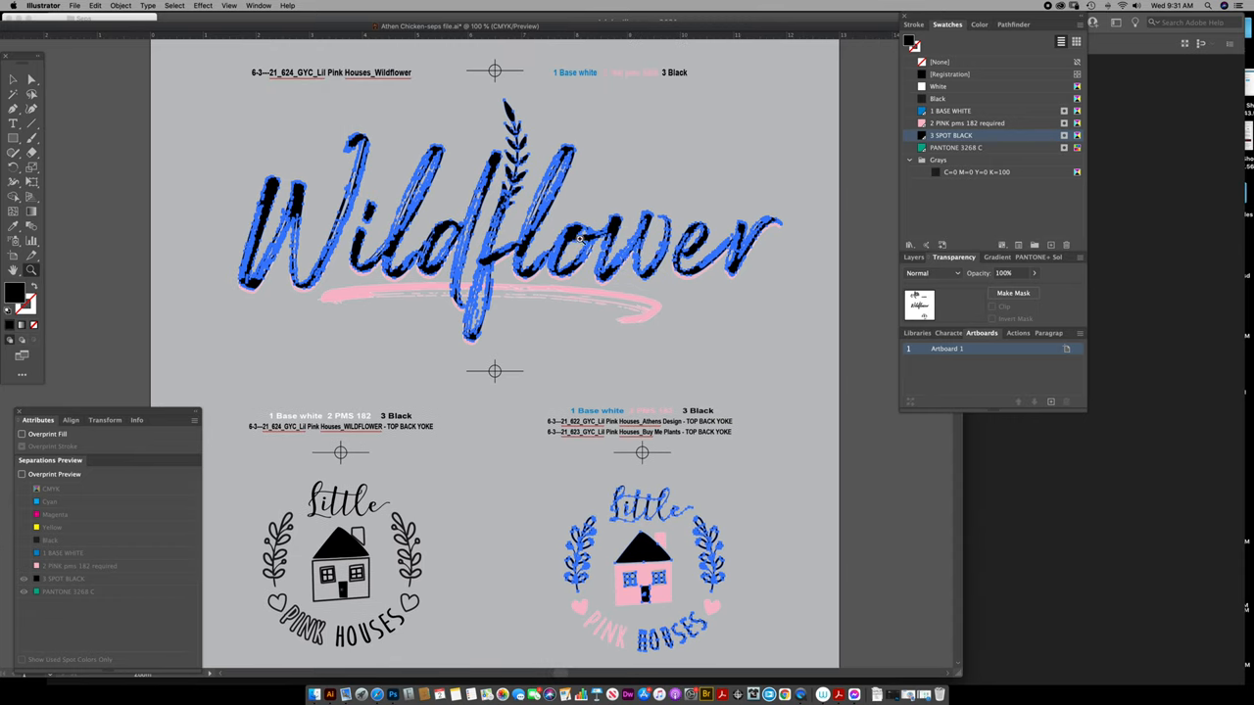
scroll(down, 3)
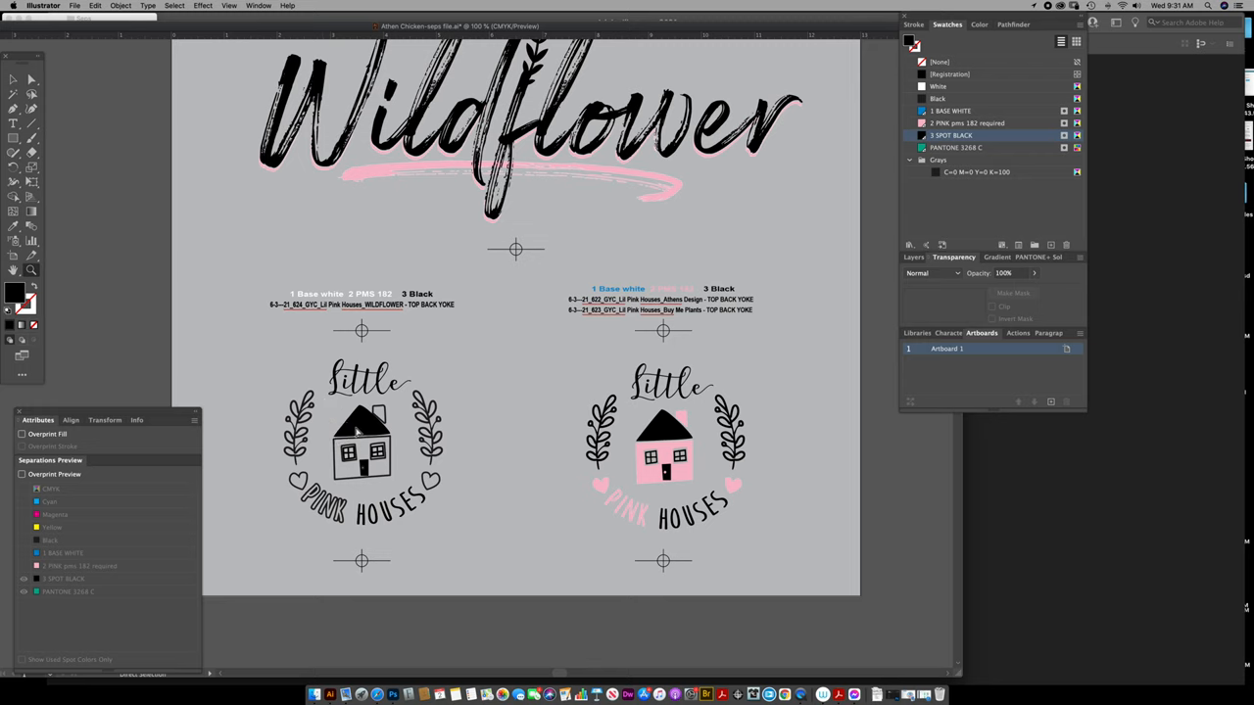
mouse_move(671, 435)
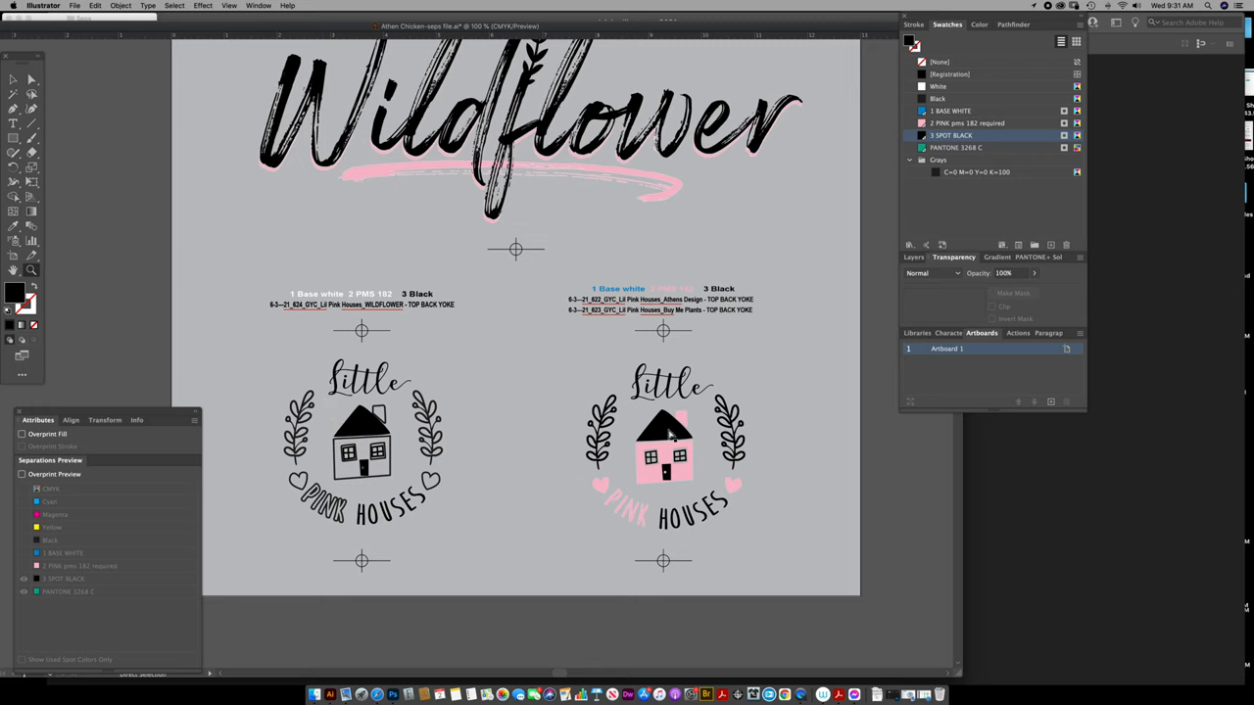
mouse_move(893, 184)
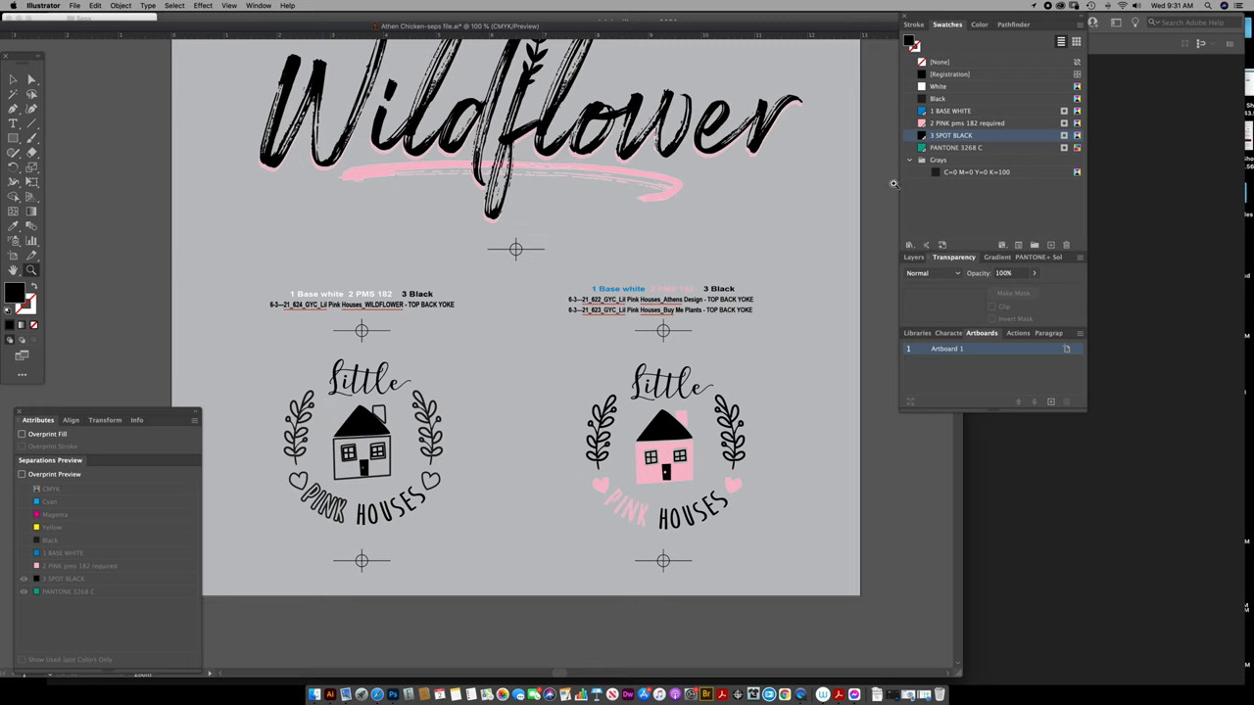
mouse_move(465, 374)
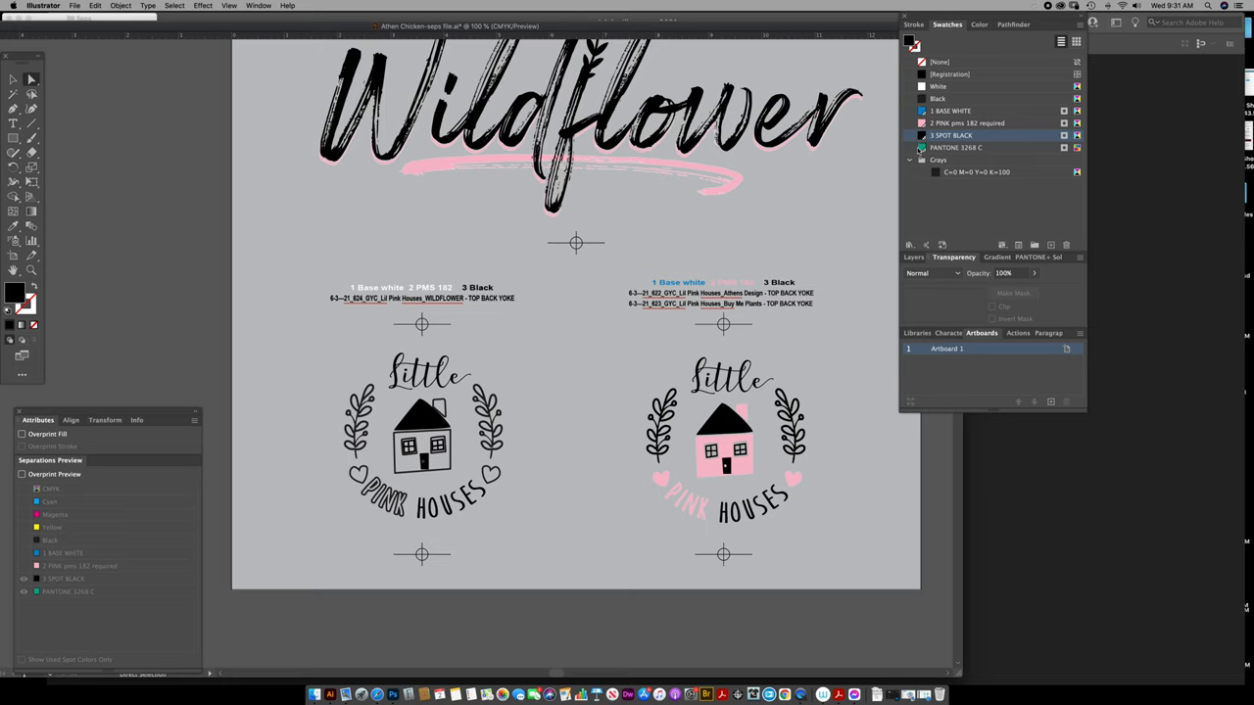
Step: Temporarily change the 3 SPOT BLACK swatch to red, with Preview on
double_click(950, 135)
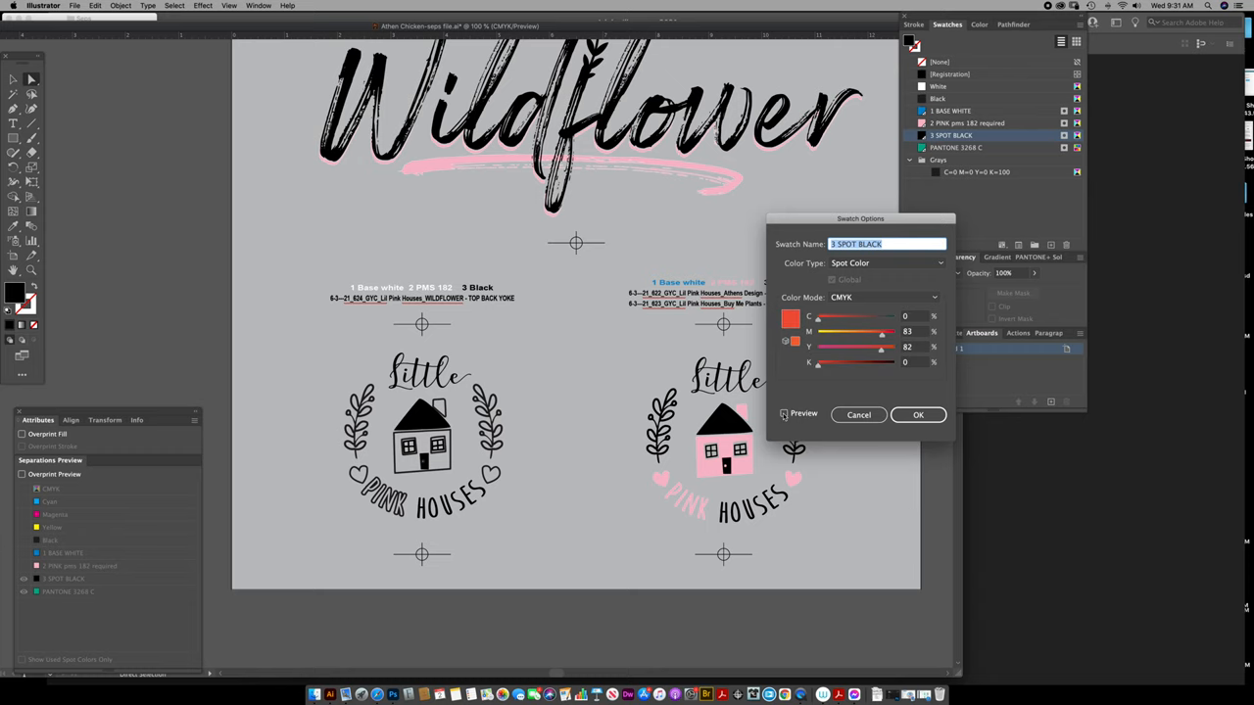
click(783, 412)
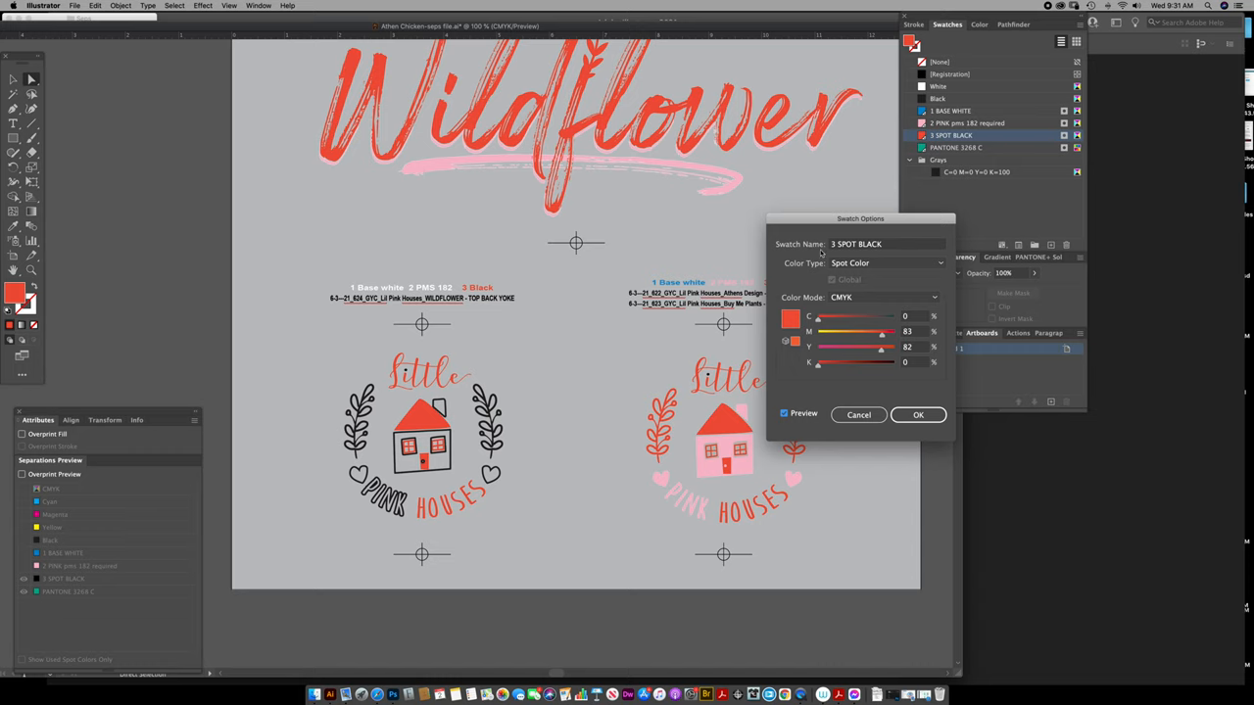
drag(860, 217, 964, 263)
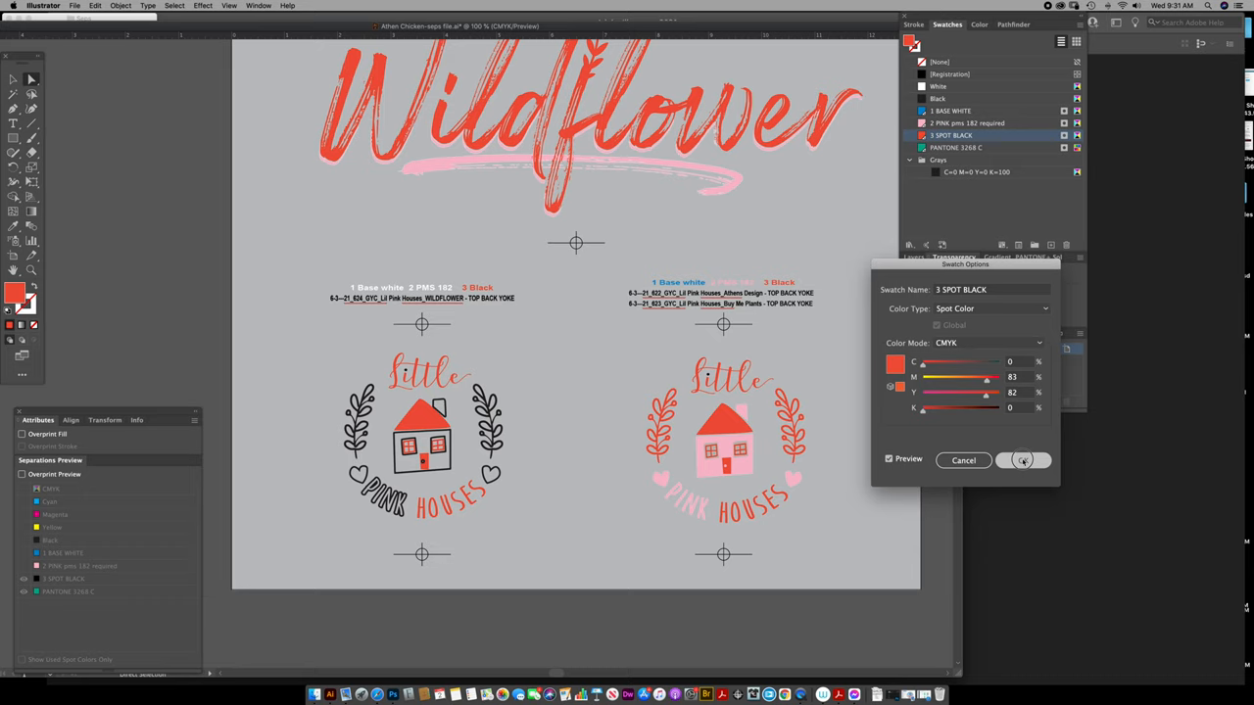
click(1023, 460)
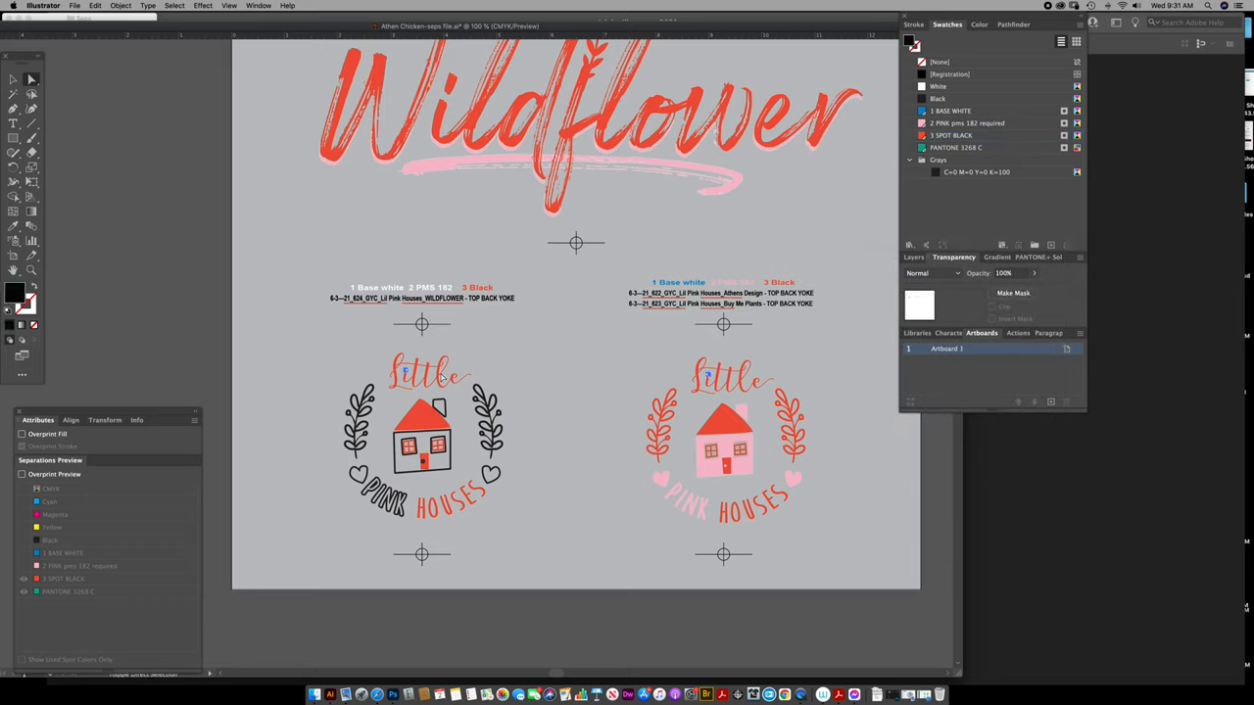
Step: Move the process-black laurel branches onto the 3 SPOT BLACK swatch
click(970, 135)
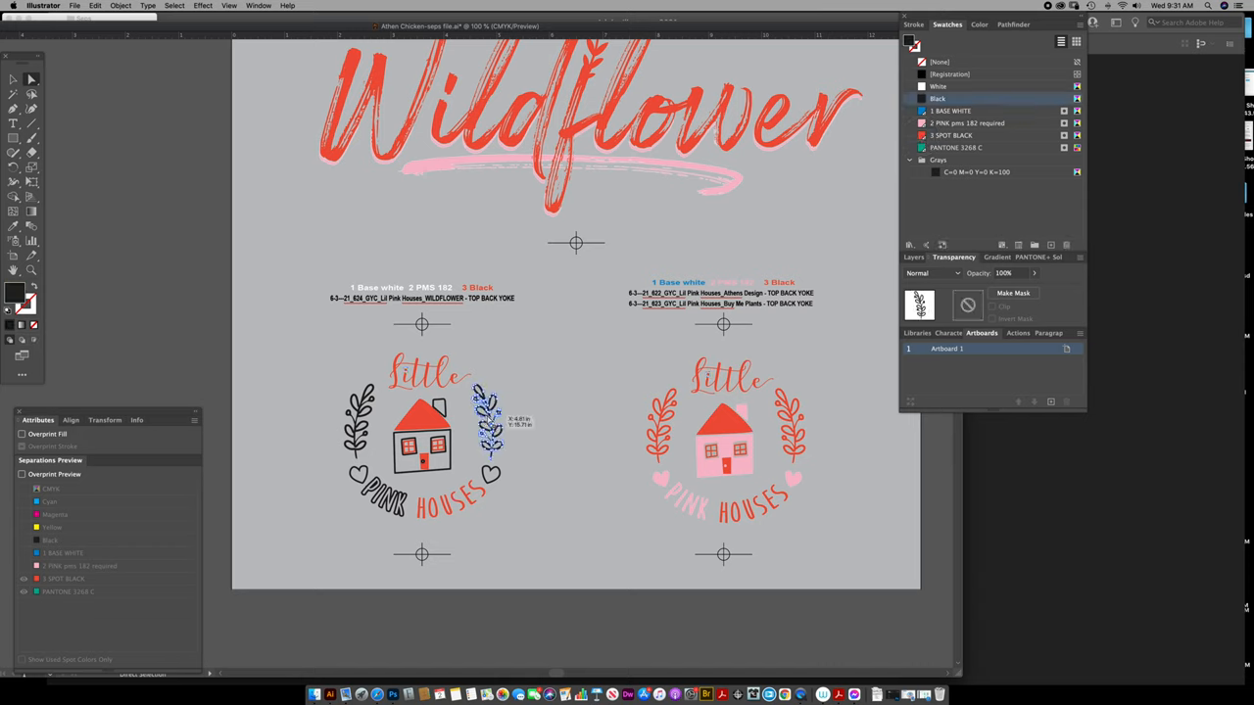
click(174, 6)
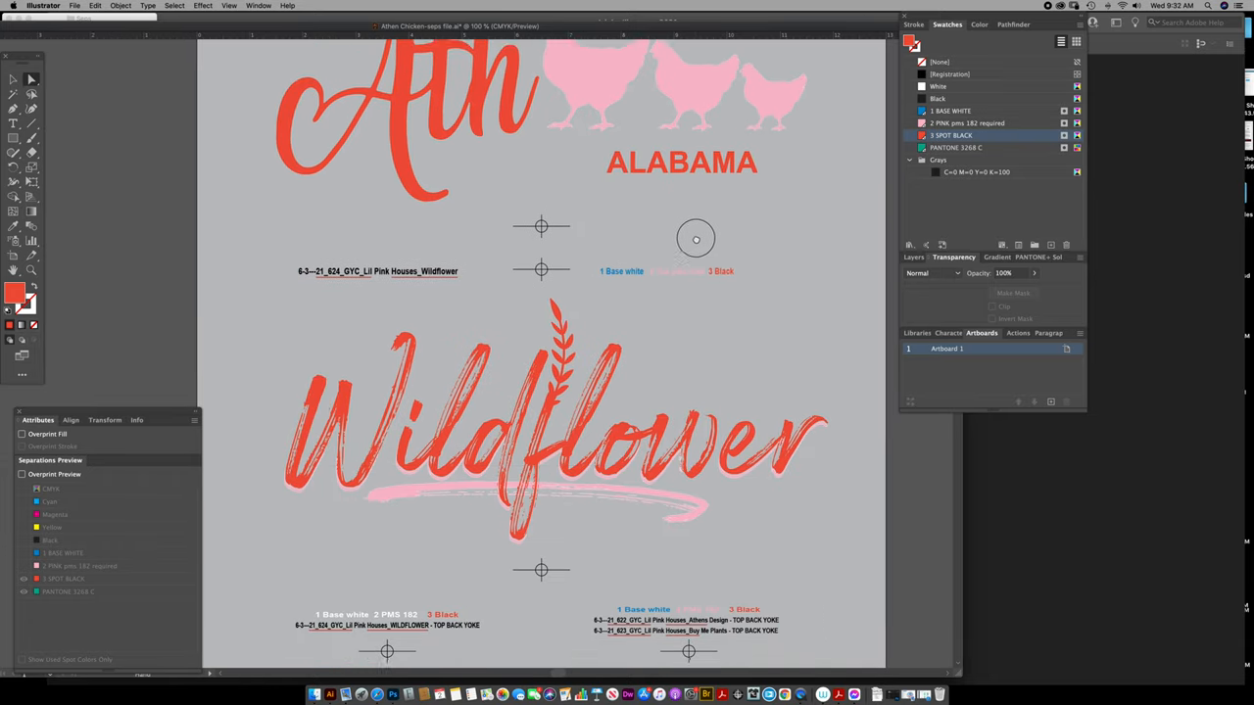
scroll(down, 3)
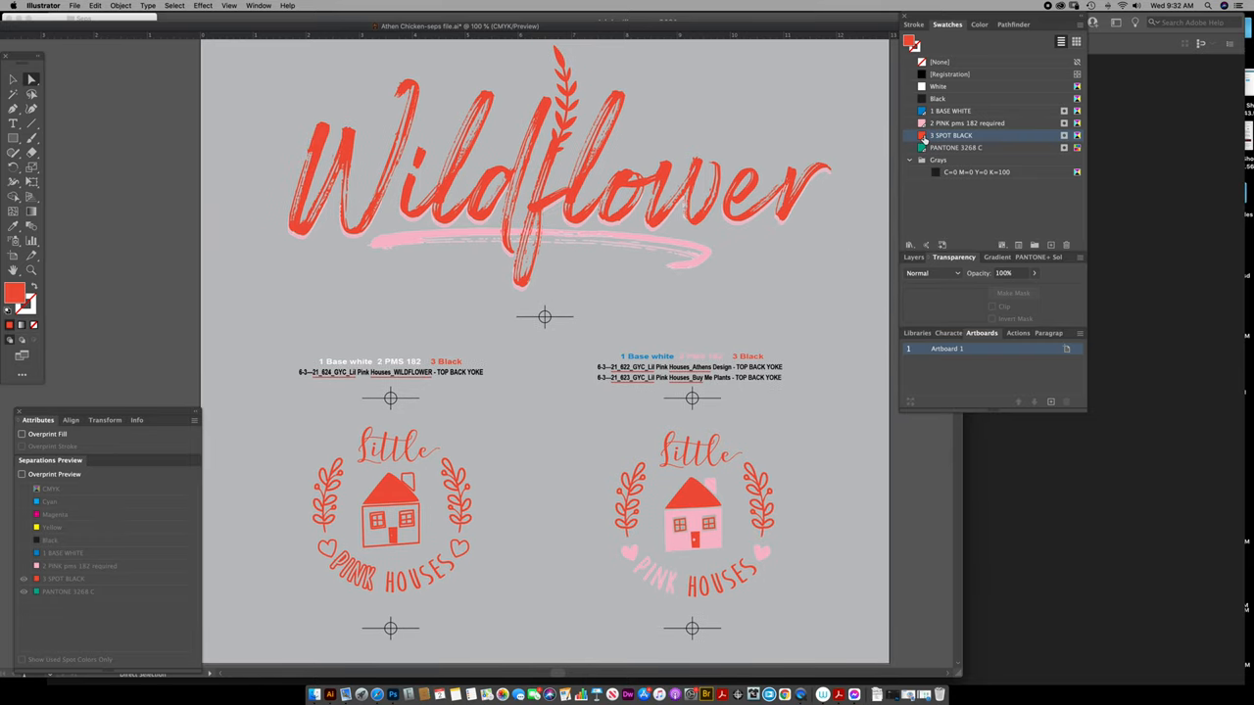
Step: Reset the 3 SPOT BLACK swatch to C 0, M 0, Y 0, K 100
double_click(950, 135)
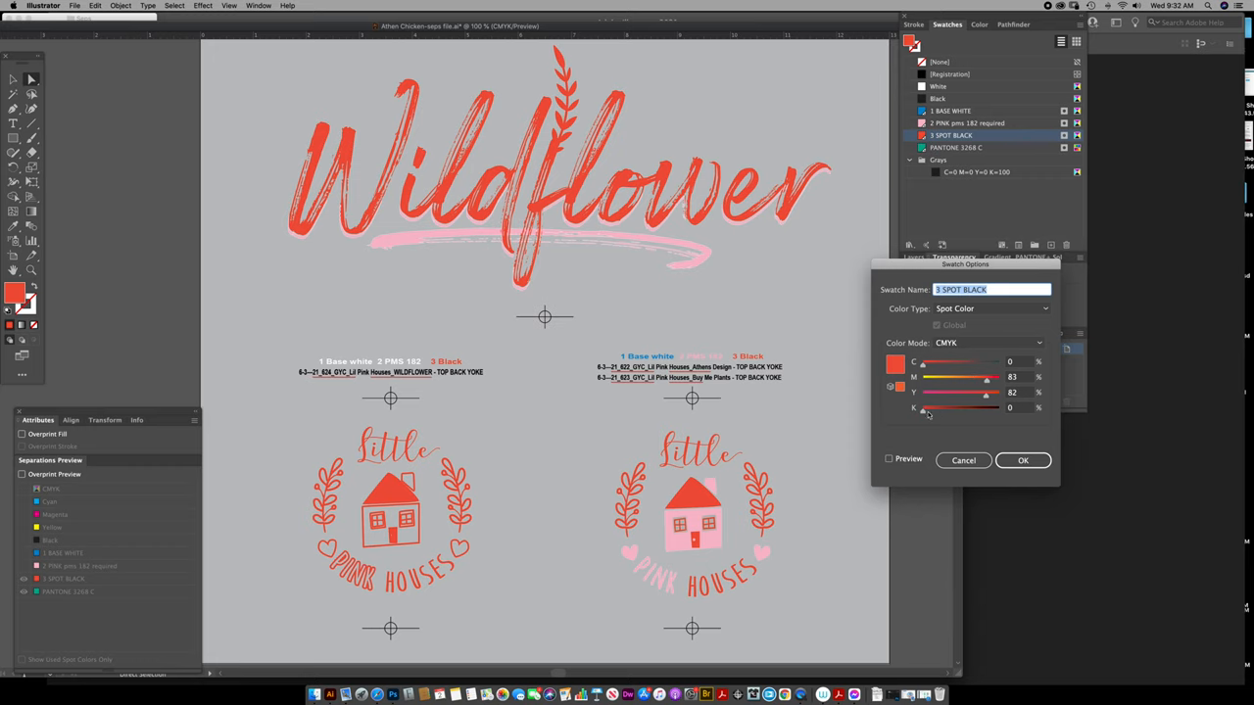
drag(923, 408, 998, 408)
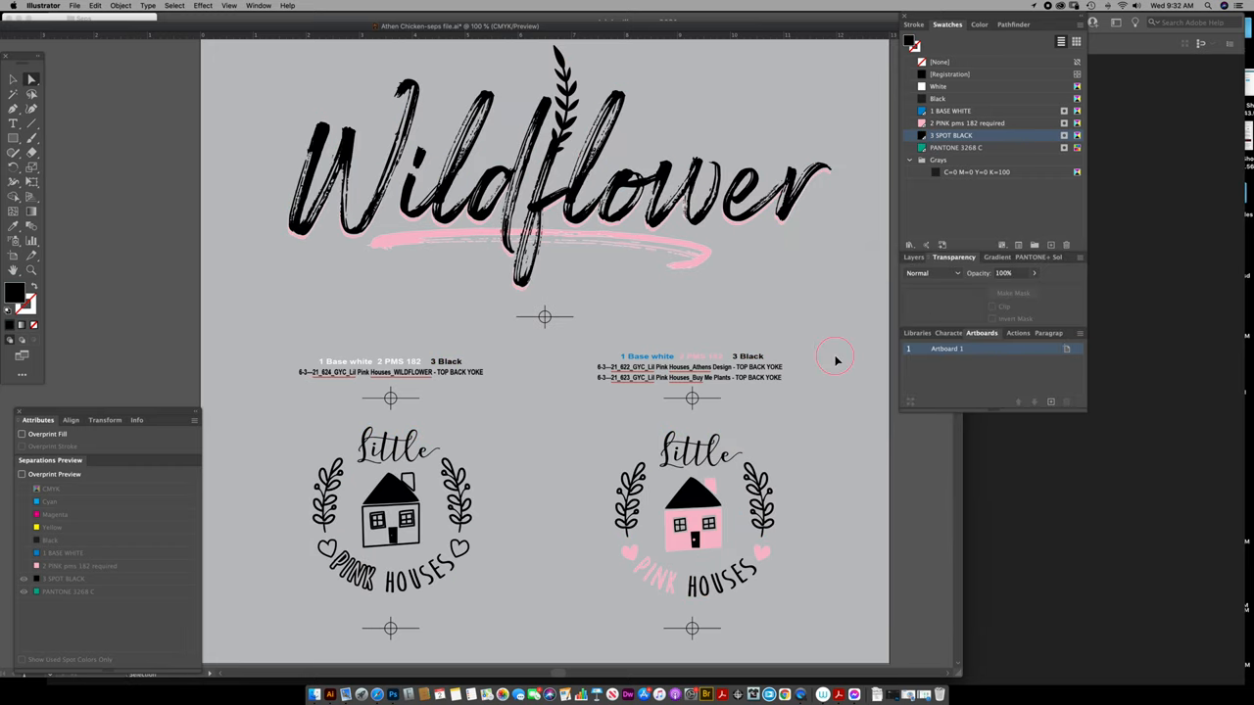
click(21, 474)
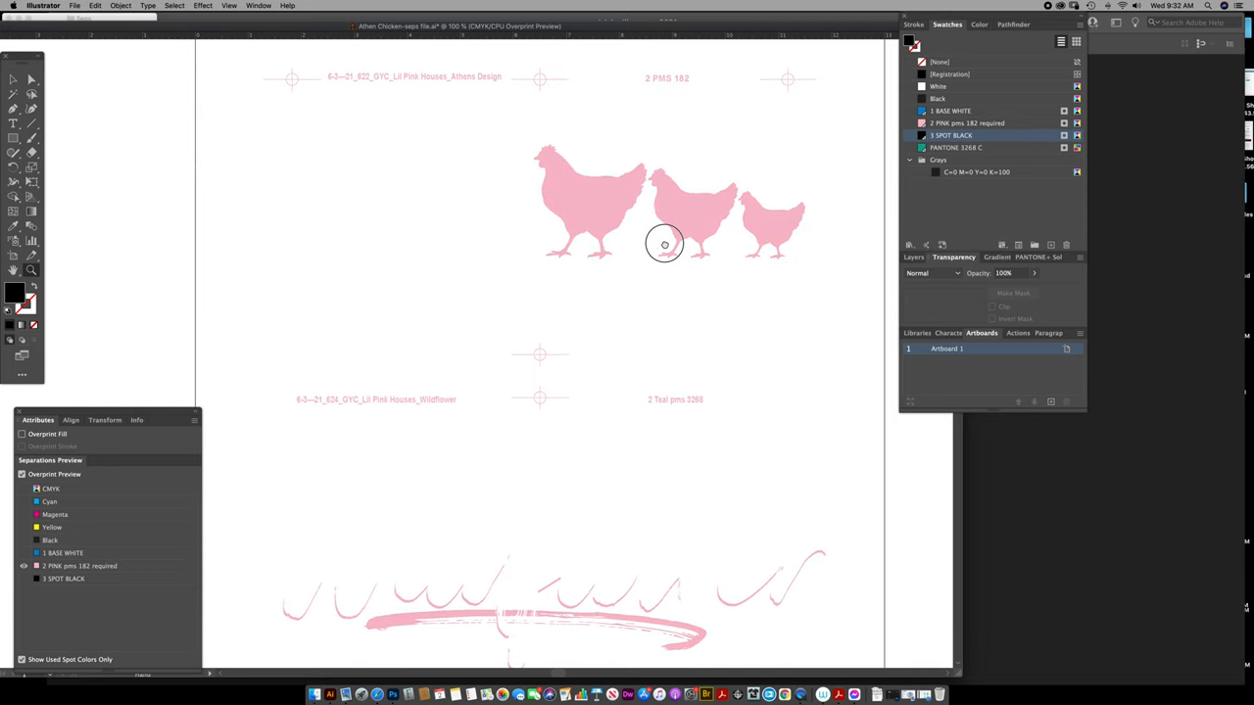
Step: Scroll through the page to inspect the isolated 2 PINK pms 182 plate
scroll(down, 3)
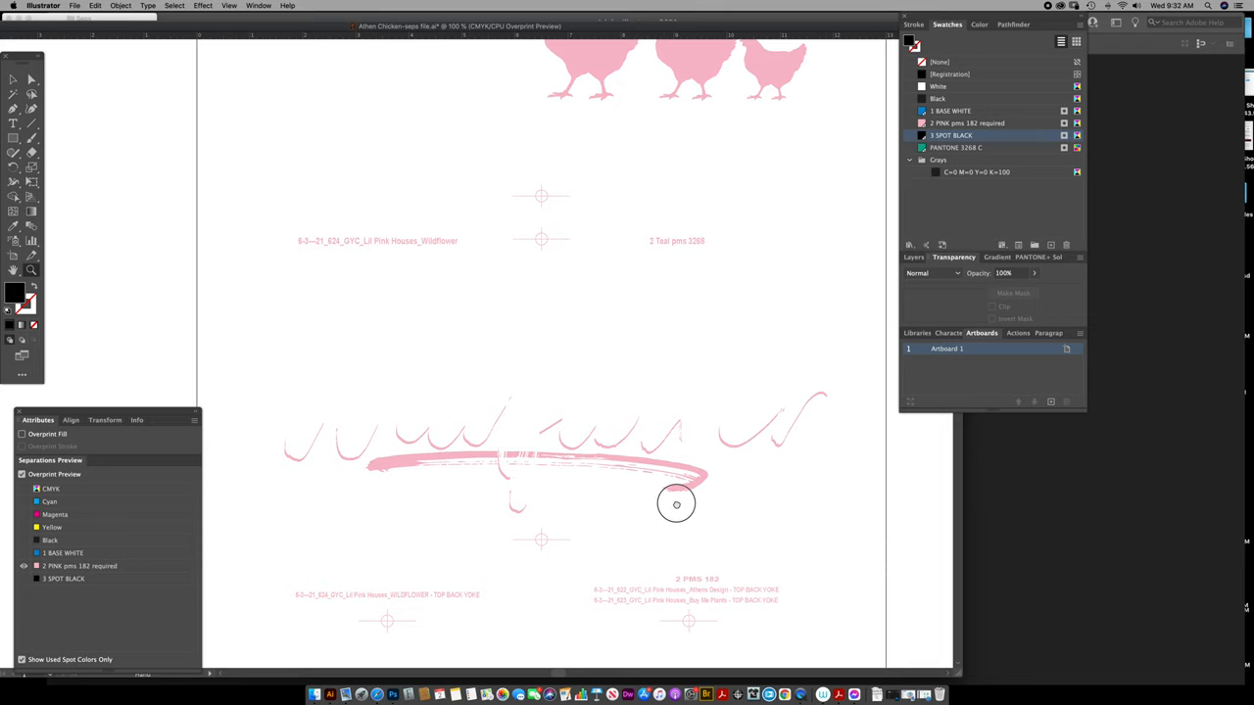
scroll(down, 3)
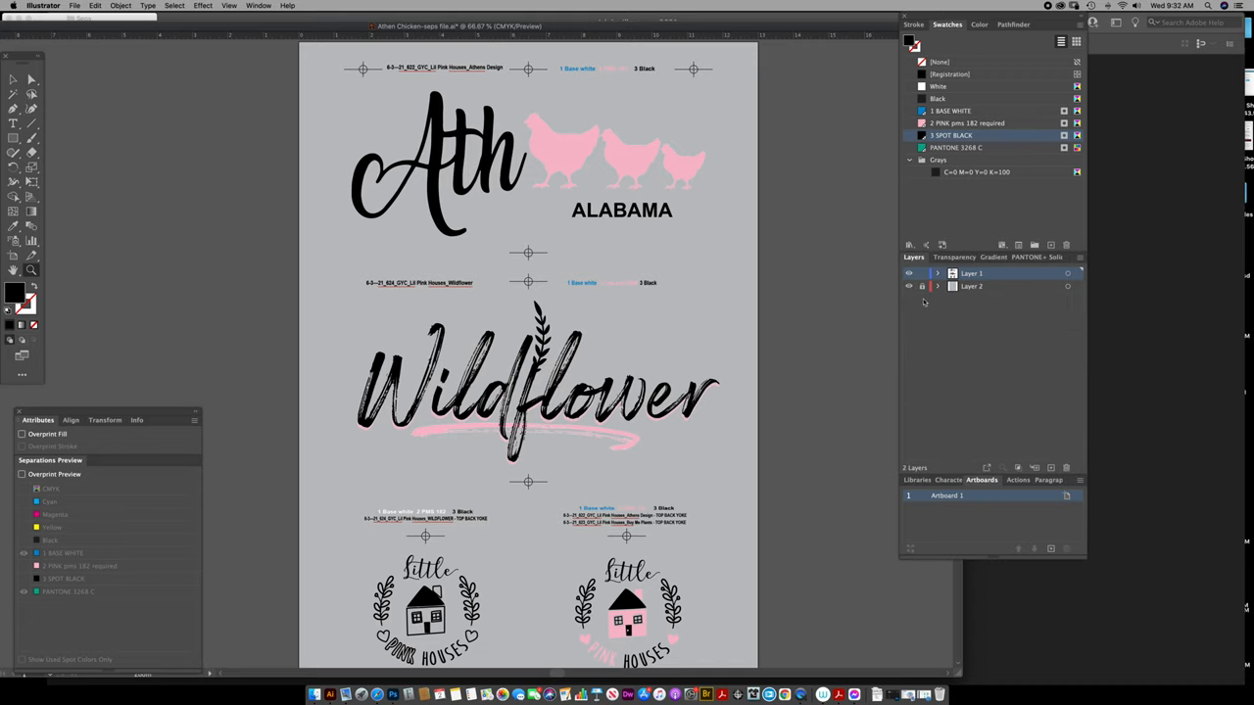
mouse_move(921, 286)
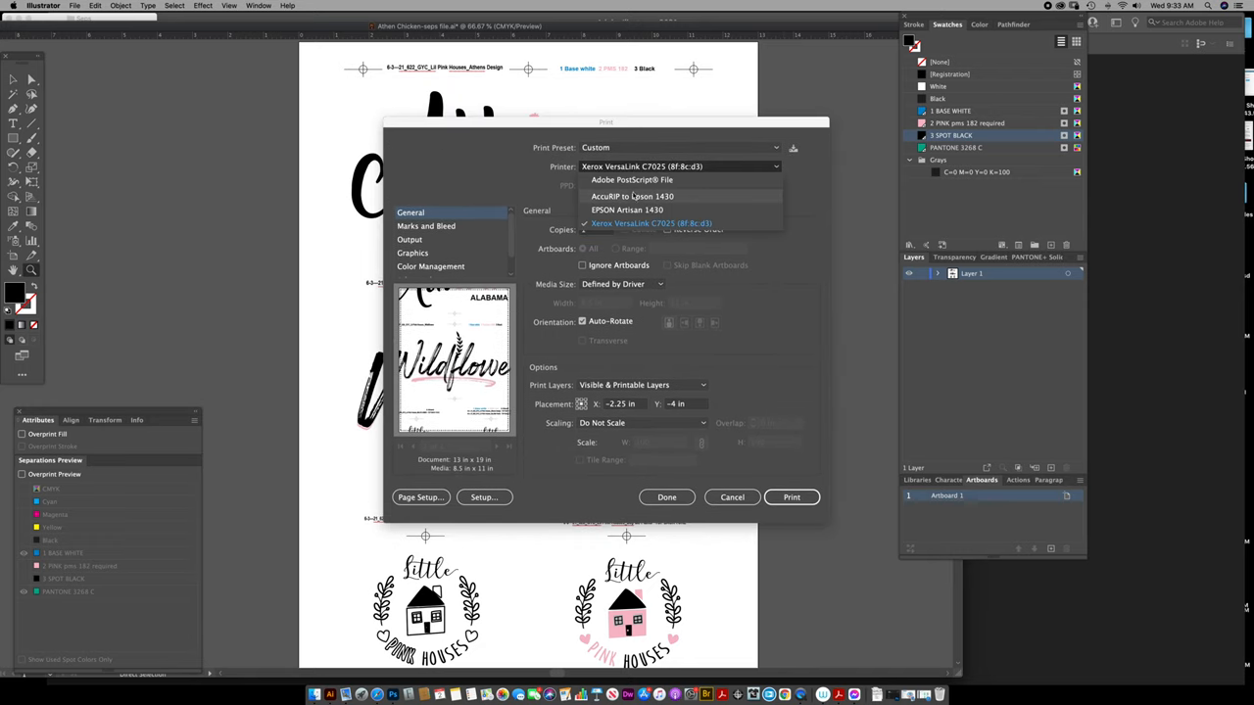
Step: Print to AccuRIP to Epson 1430 on 13x19 Super B and show Marks and Bleed
click(632, 196)
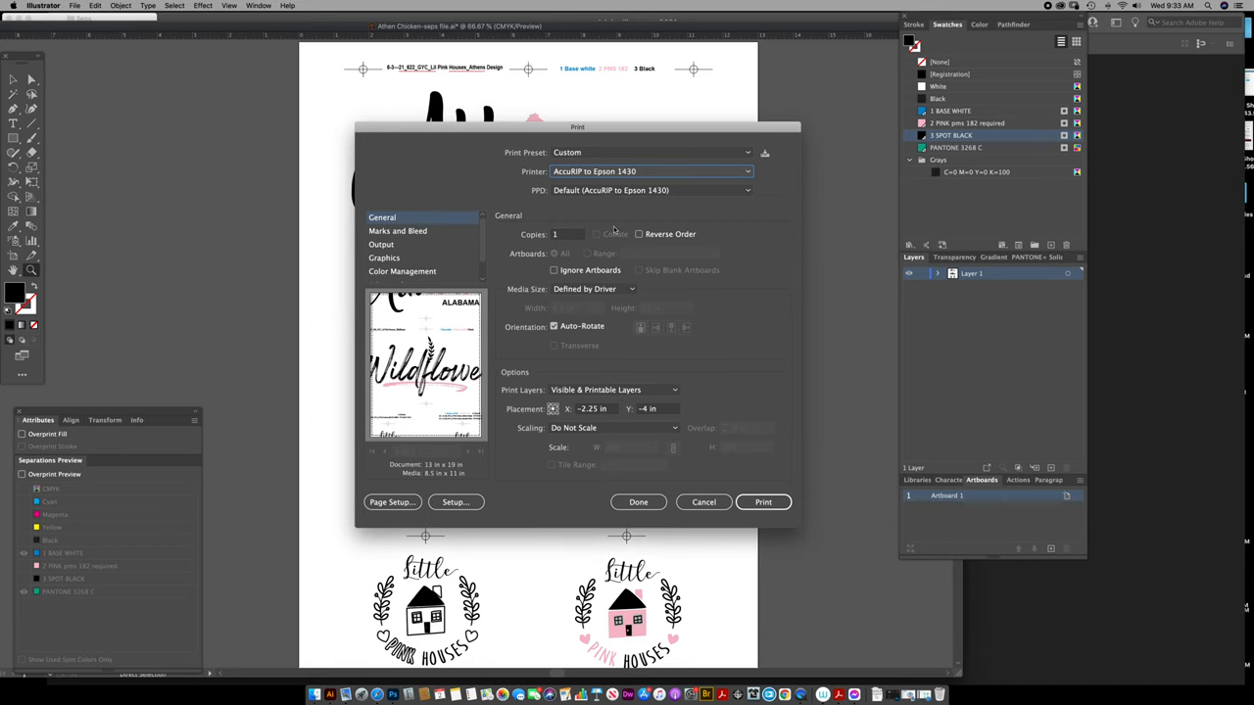
mouse_move(583, 362)
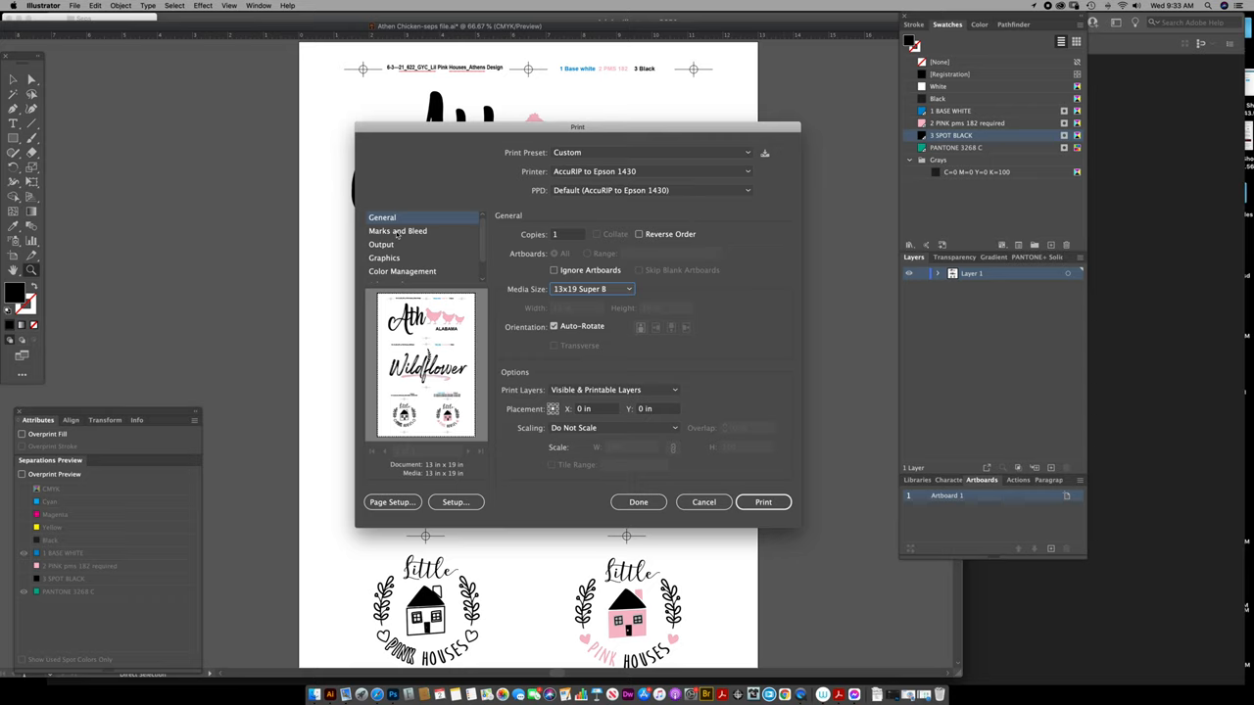
mouse_move(576, 455)
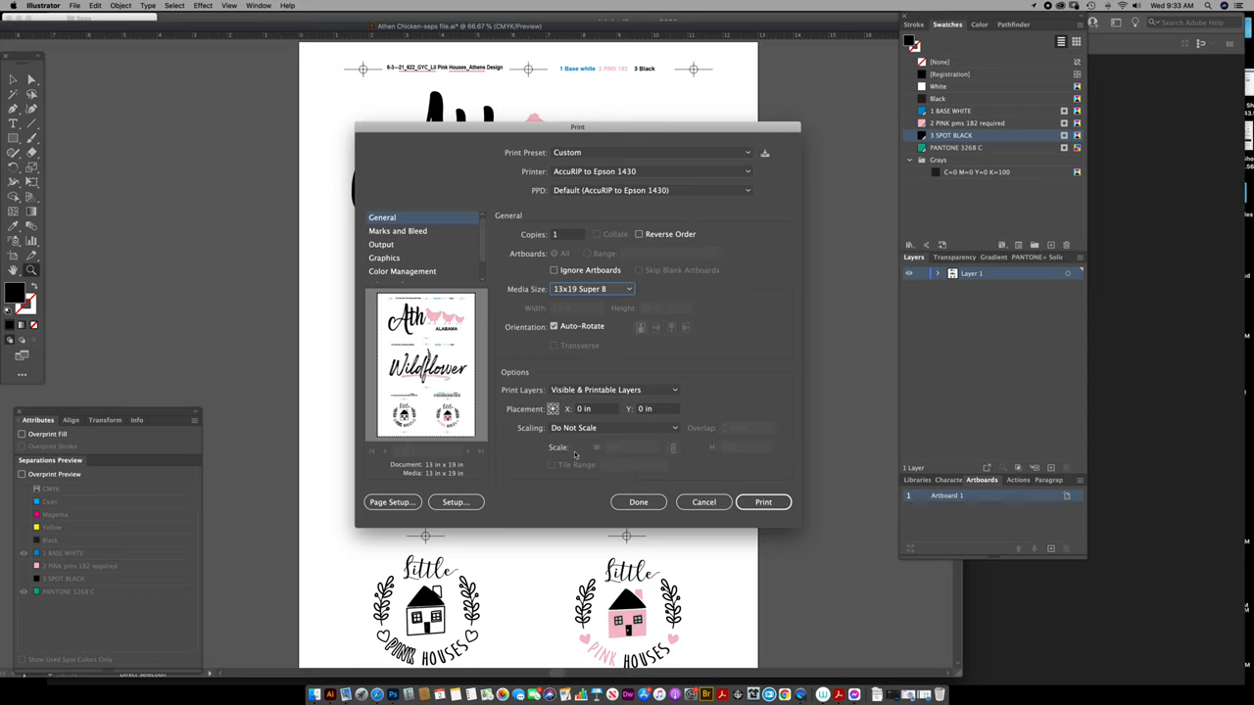
click(396, 230)
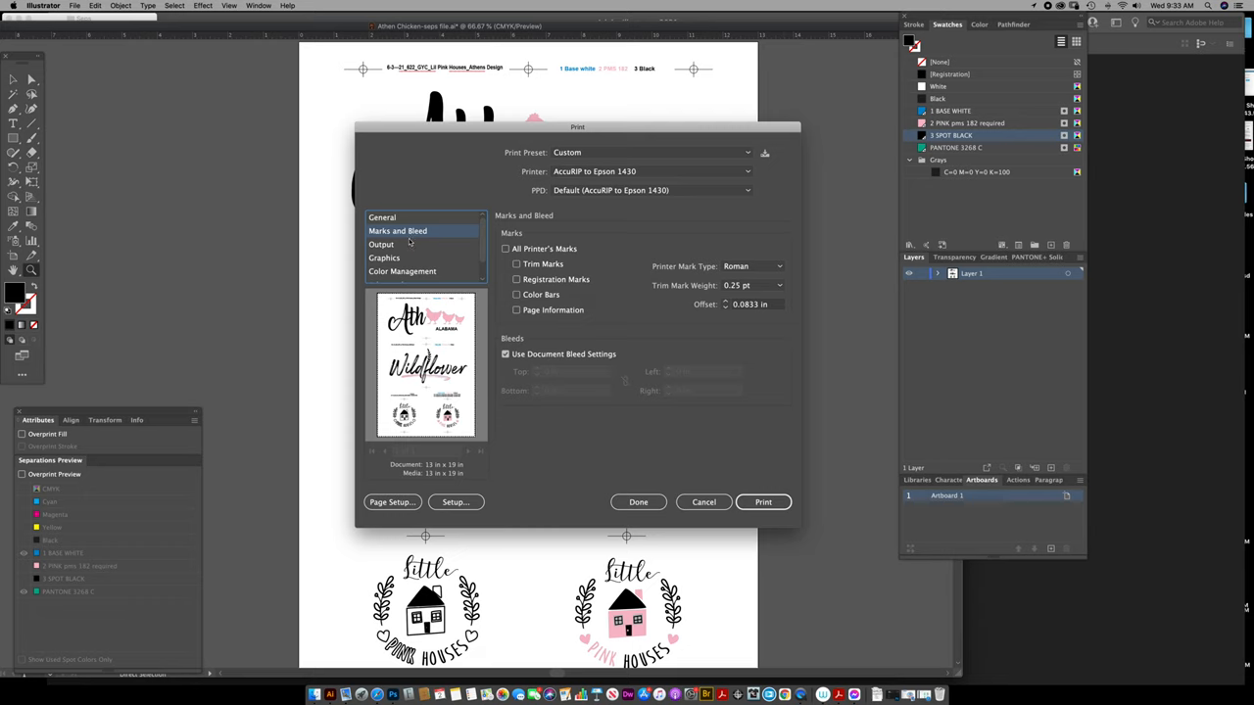
Step: Print Host-Based separations of 1 BASE WHITE, 2 PINK pms 182 and 3 SPOT BLACK
click(381, 244)
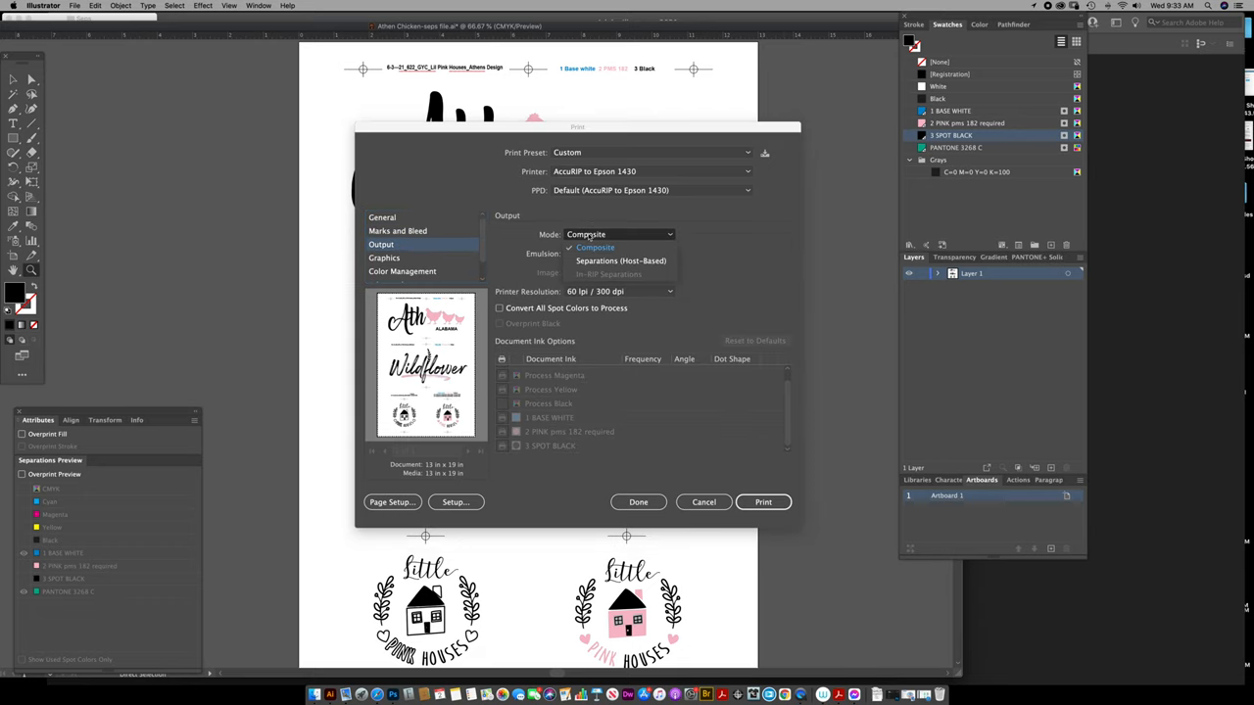
mouse_move(593, 265)
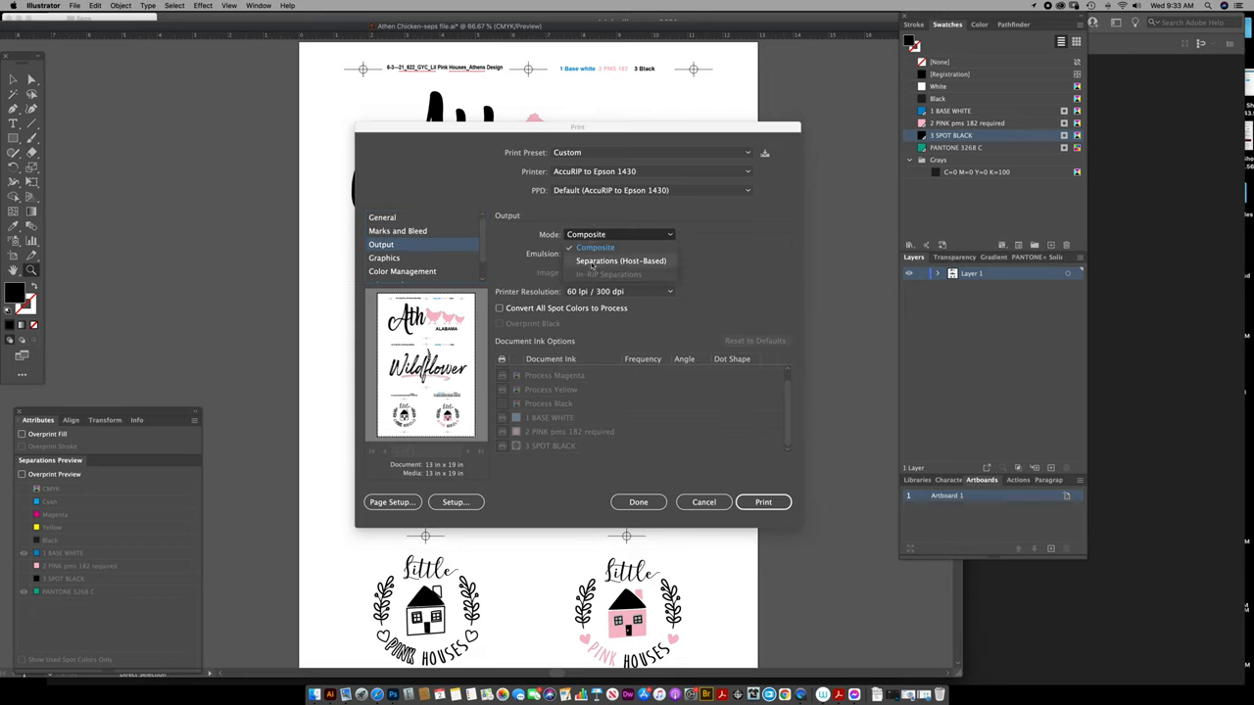
click(621, 261)
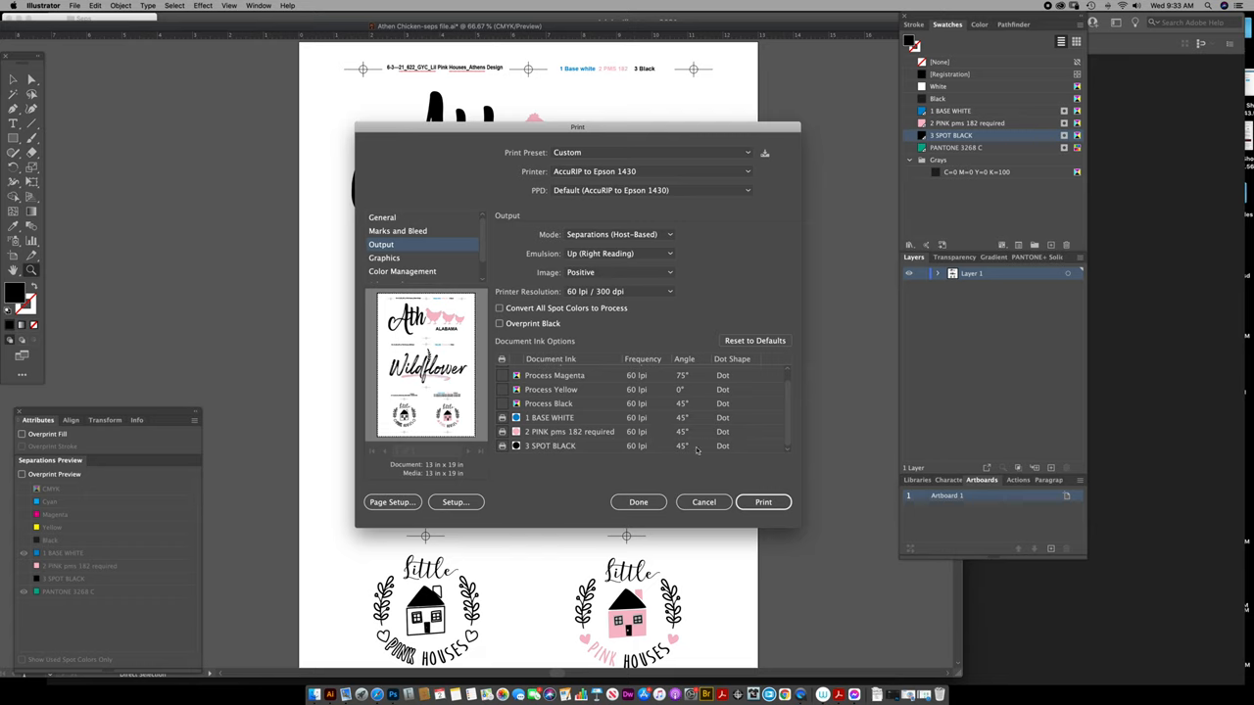
mouse_move(723, 451)
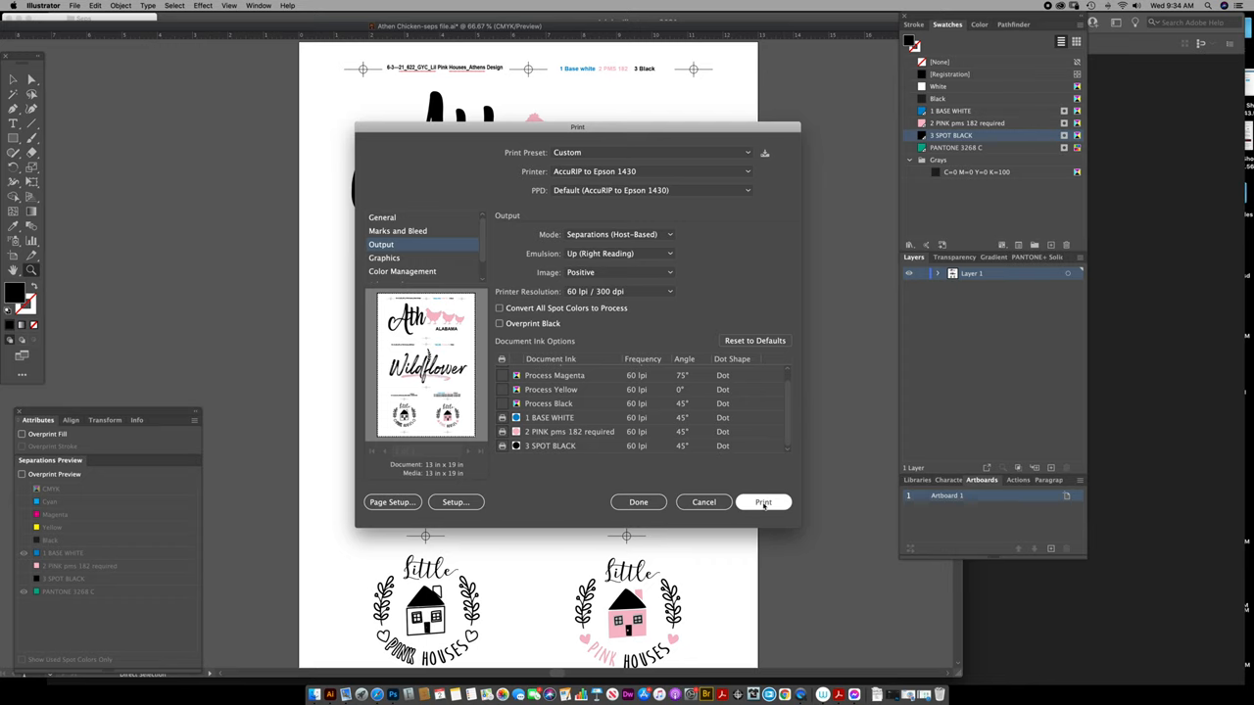
click(763, 501)
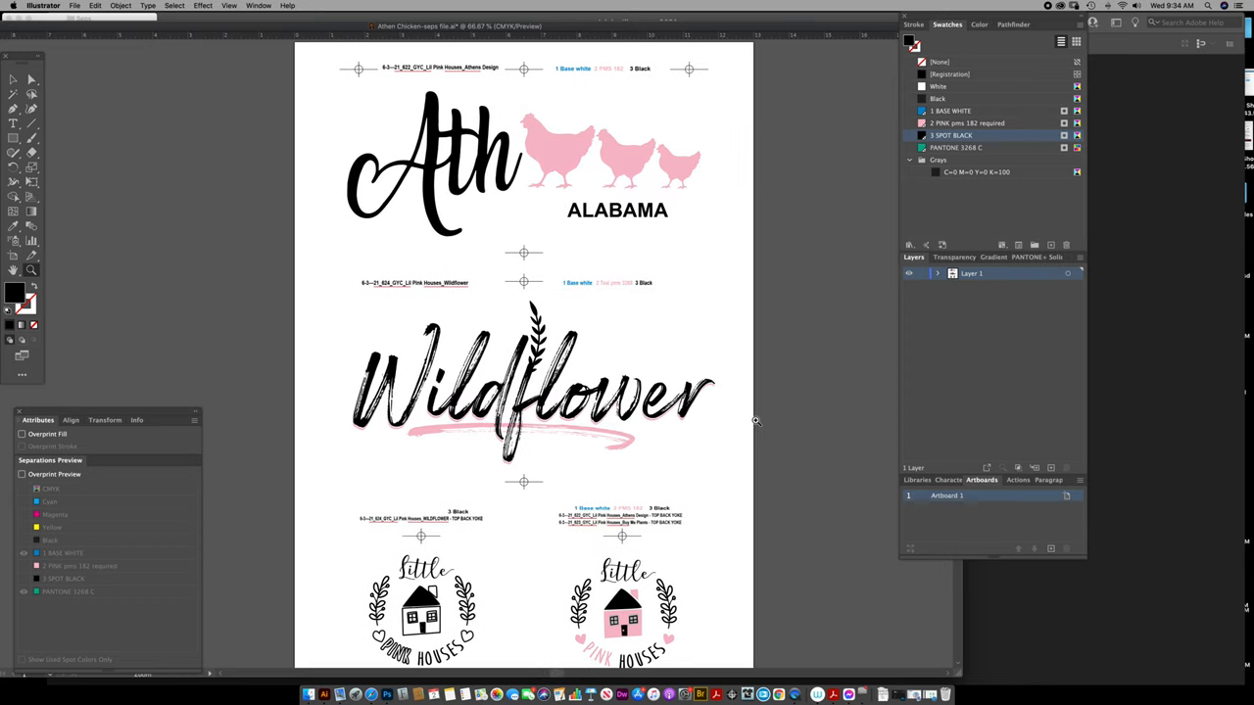